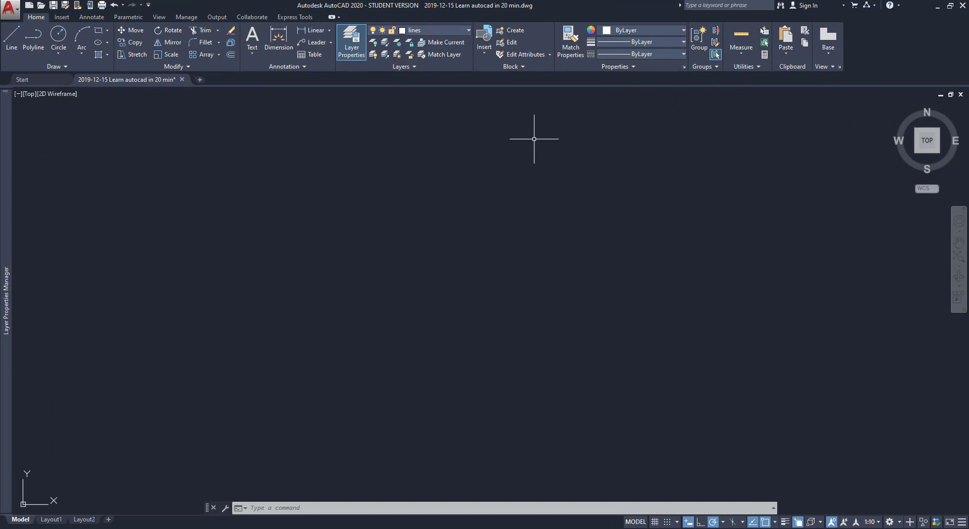
pyautogui.moveTo(207, 54)
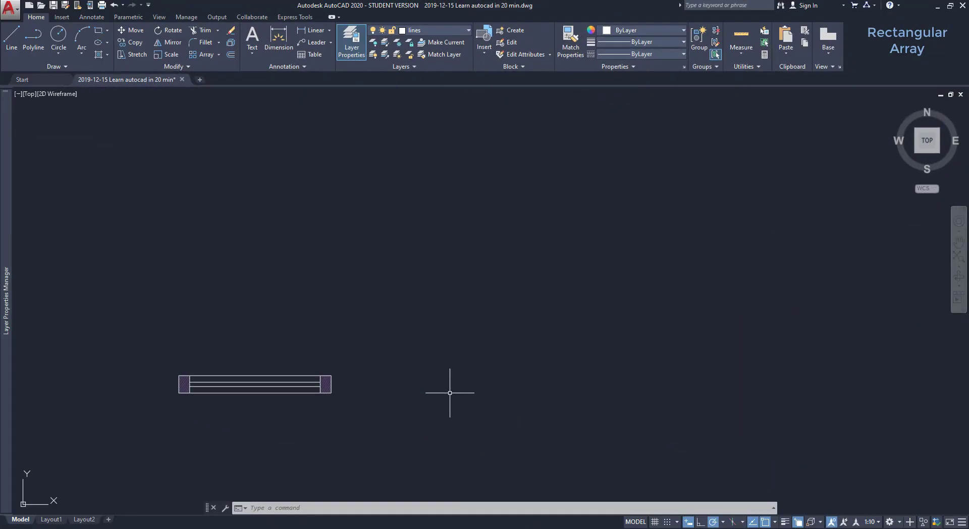
pyautogui.moveTo(226, 99)
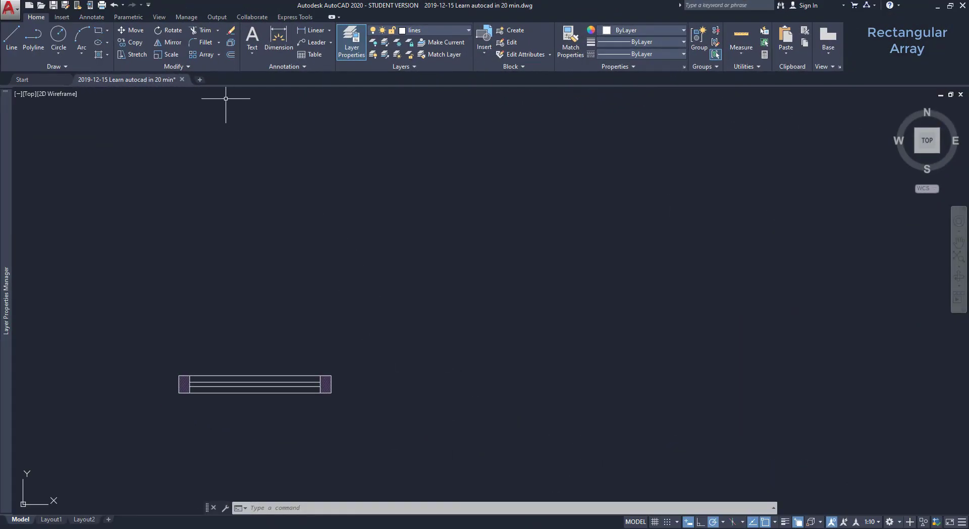
pyautogui.moveTo(205, 55)
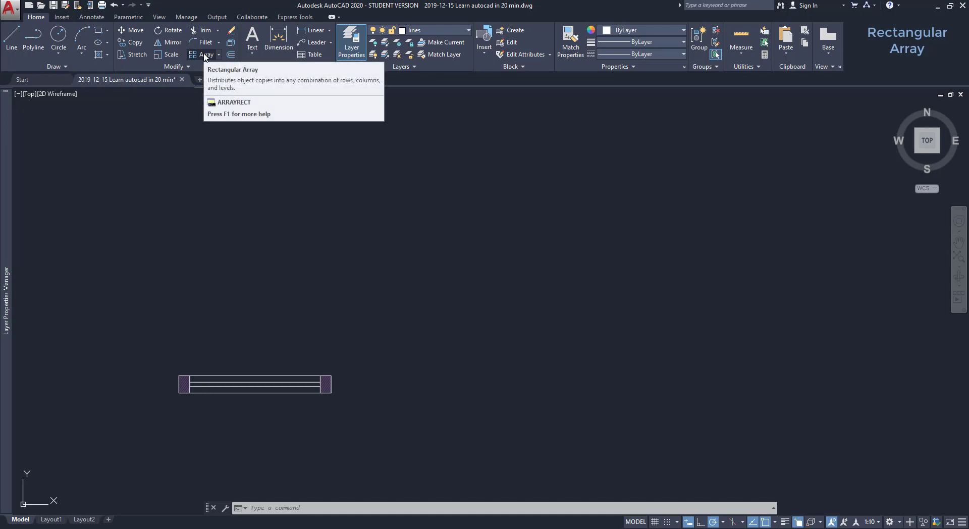
pyautogui.moveTo(203, 54)
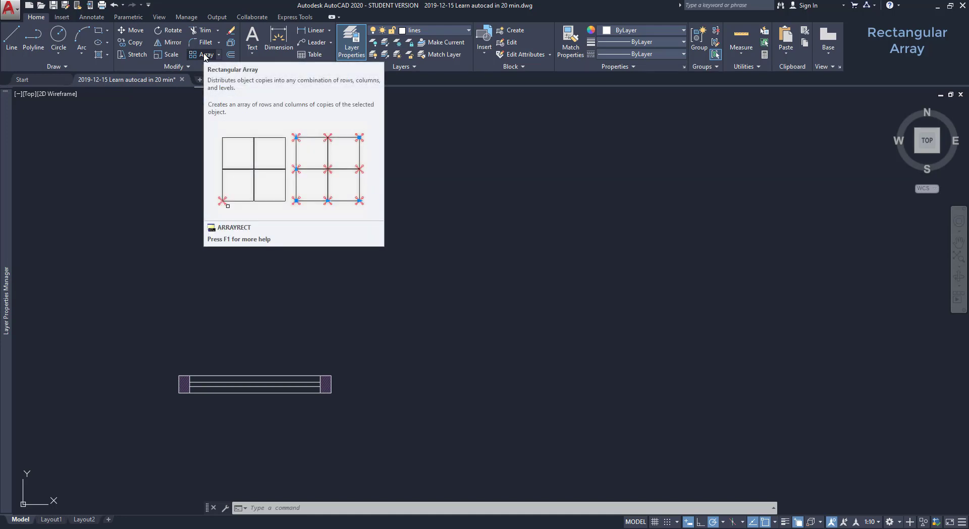
# Array the panel into 3 columns spaced 1050 and 3 rows spaced 120.
pyautogui.click(207, 54)
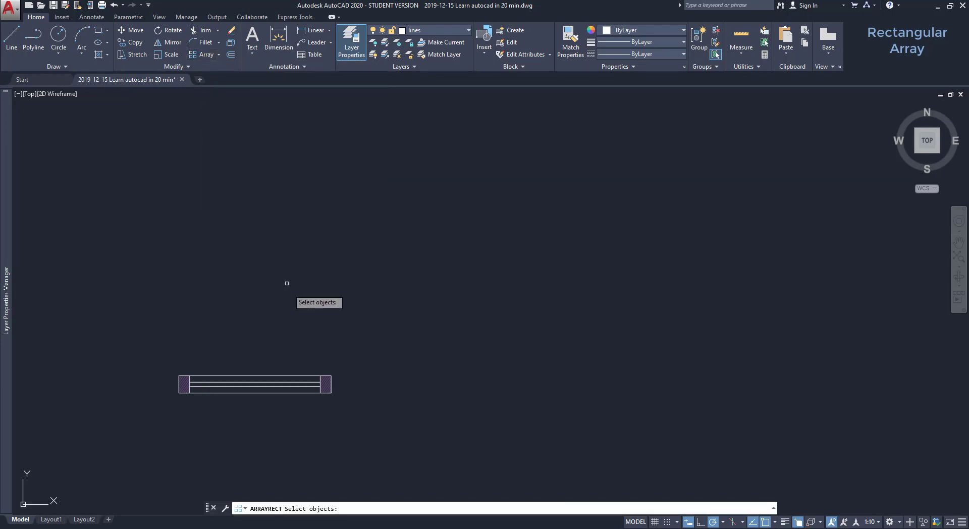
pyautogui.click(170, 334)
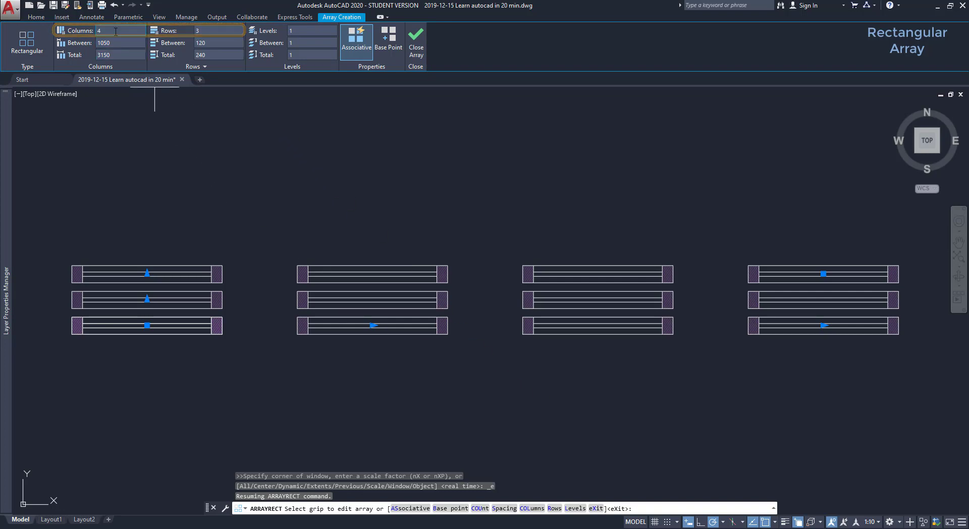
pyautogui.moveTo(117, 31)
pyautogui.write('3')
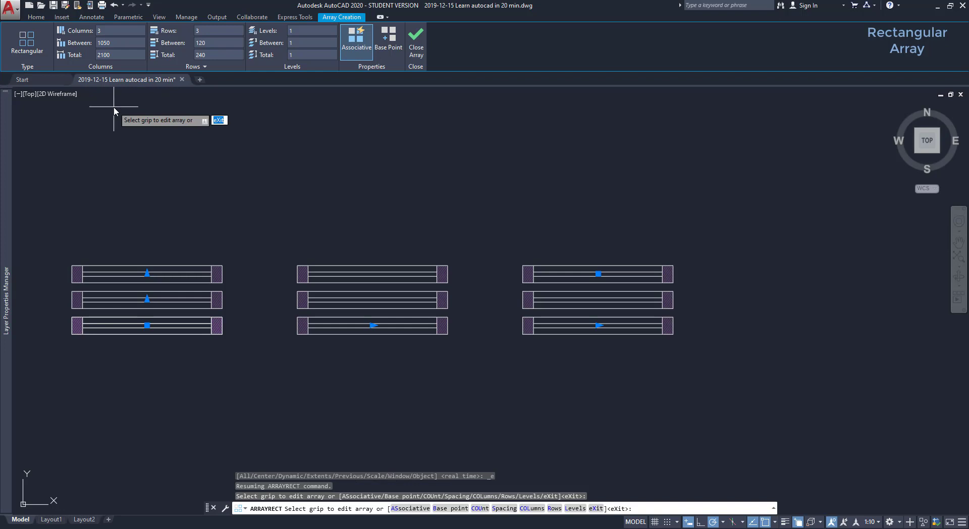
pyautogui.moveTo(115, 117)
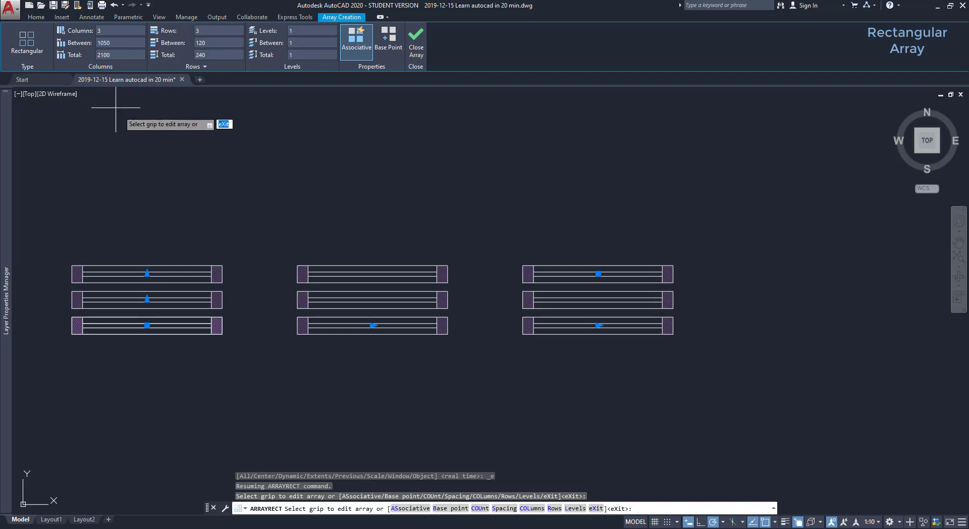
pyautogui.moveTo(139, 111)
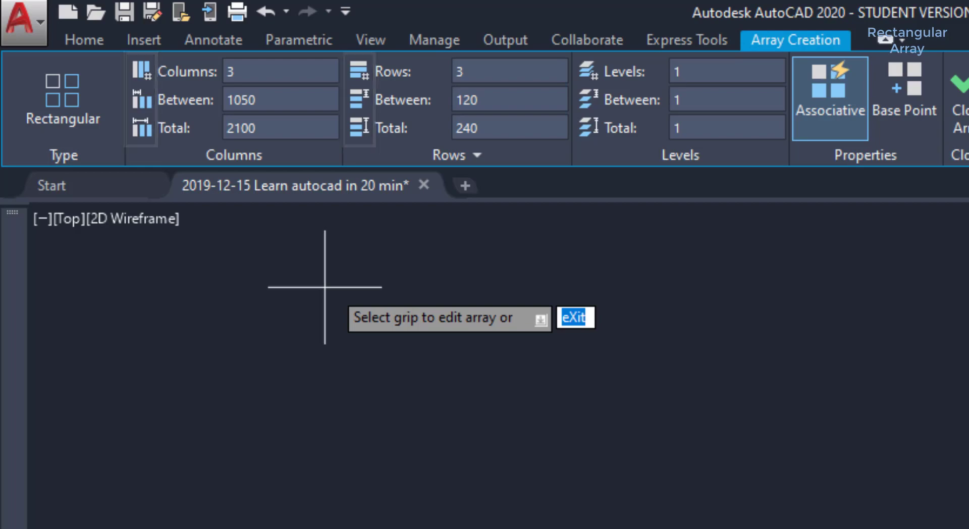
pyautogui.click(279, 99)
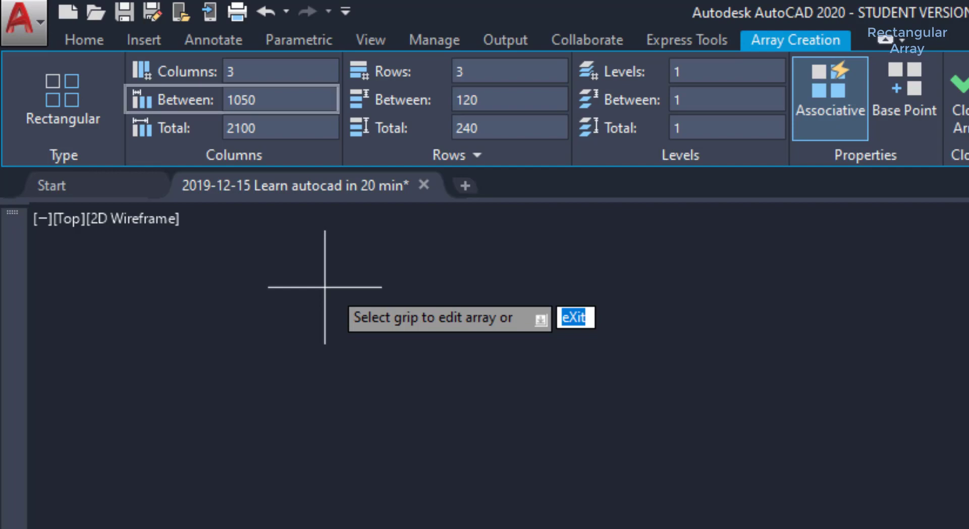
pyautogui.click(280, 98)
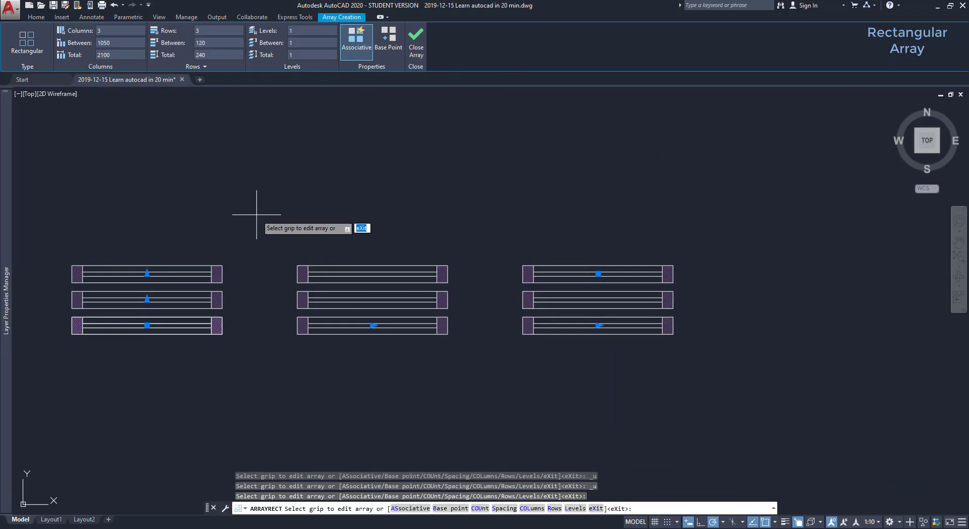
pyautogui.click(217, 42)
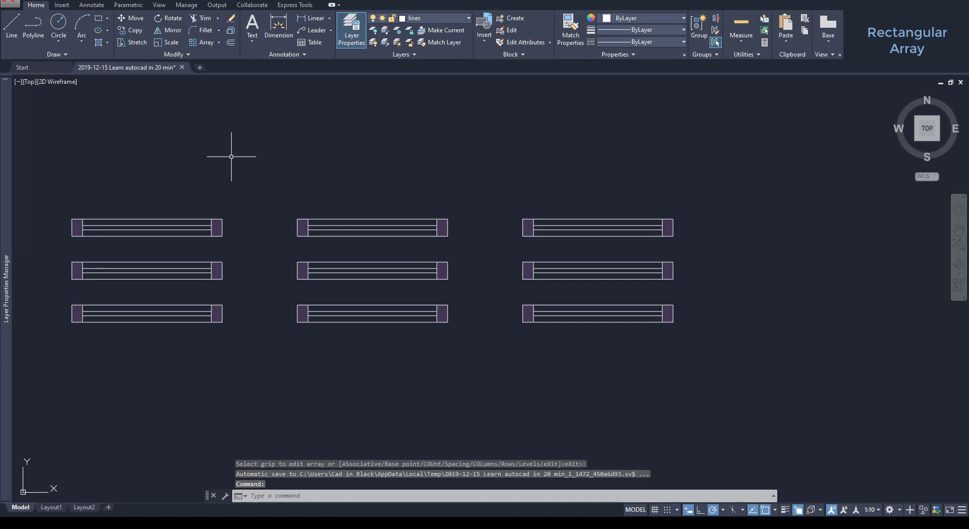
# Measure with DIST between matching corners of two adjacent panels.
pyautogui.write('di')
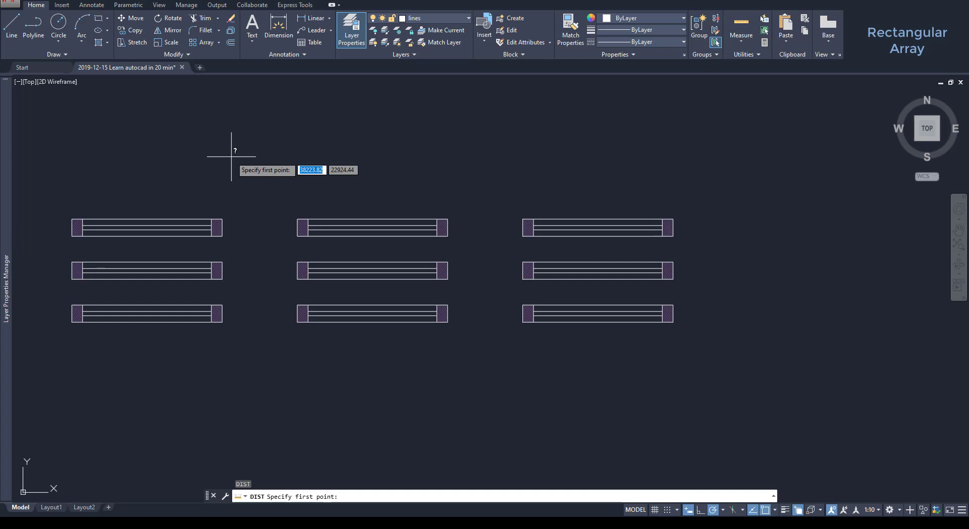
pyautogui.click(73, 319)
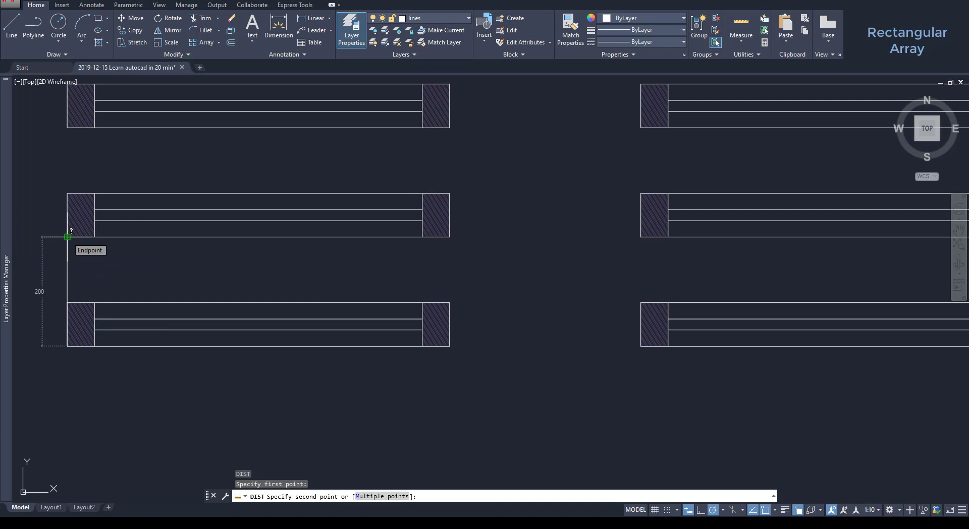
pyautogui.click(68, 237)
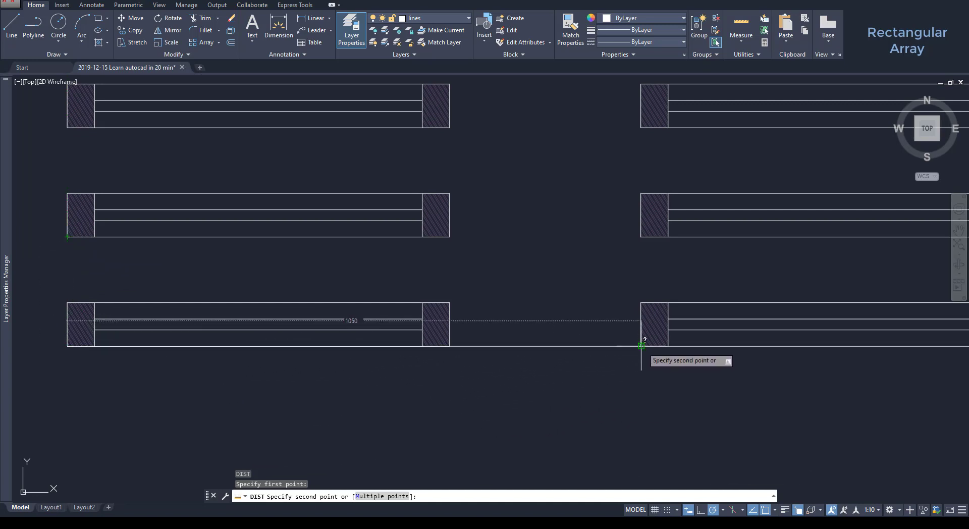
pyautogui.moveTo(640, 346)
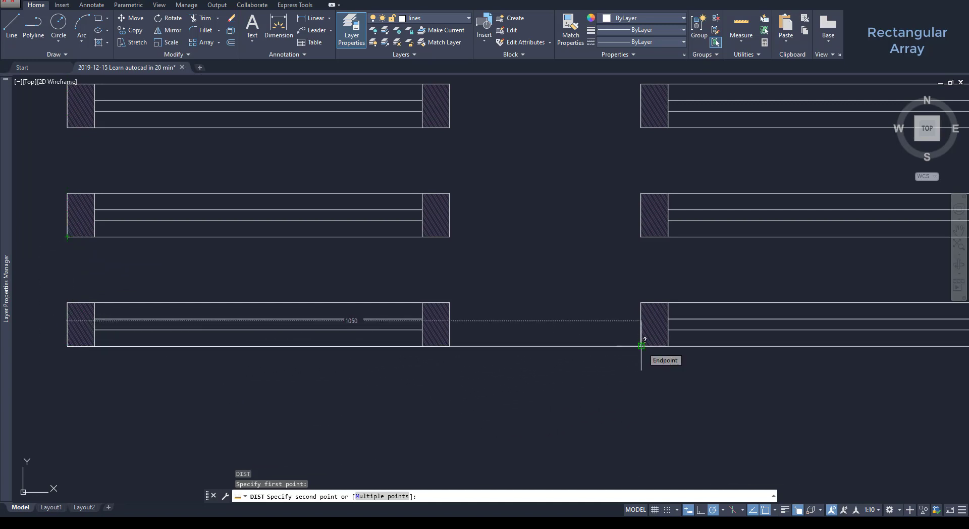
pyautogui.press('Escape')
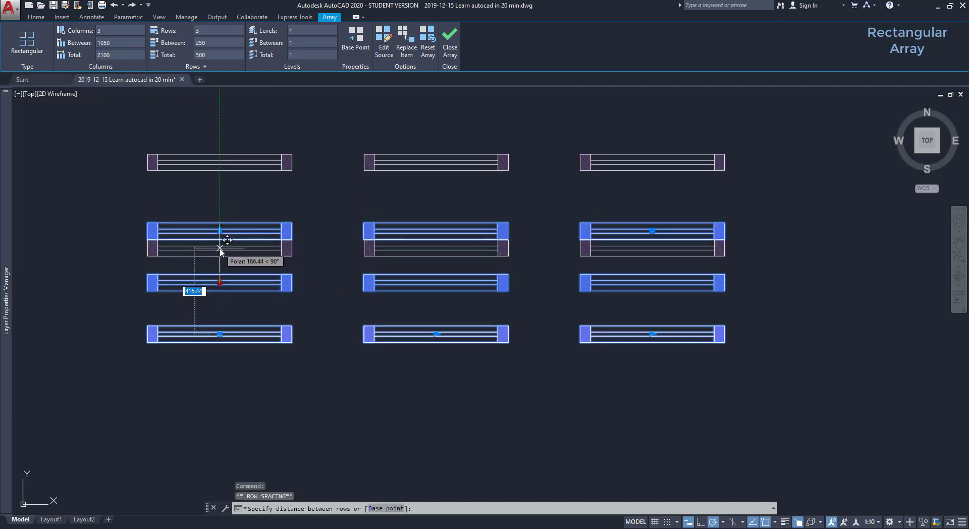
pyautogui.moveTo(221, 256)
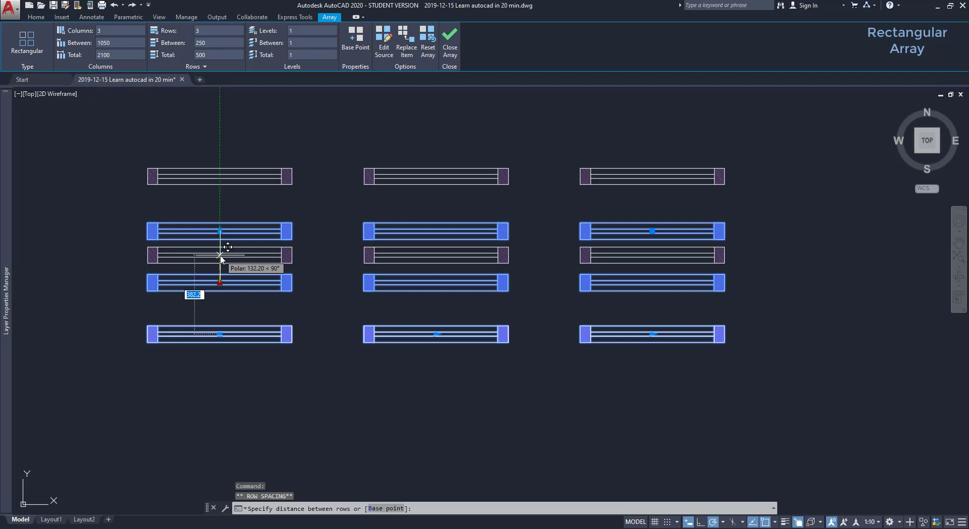
# Edit the bar array with values 300, 15, 7 and 8, giving a four-by-four grid.
pyautogui.write('300')
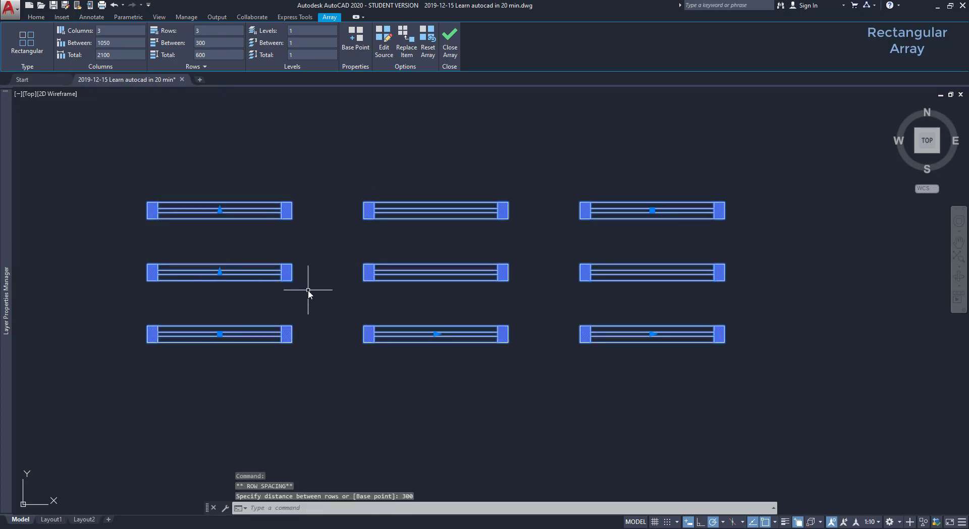
pyautogui.moveTo(364, 309)
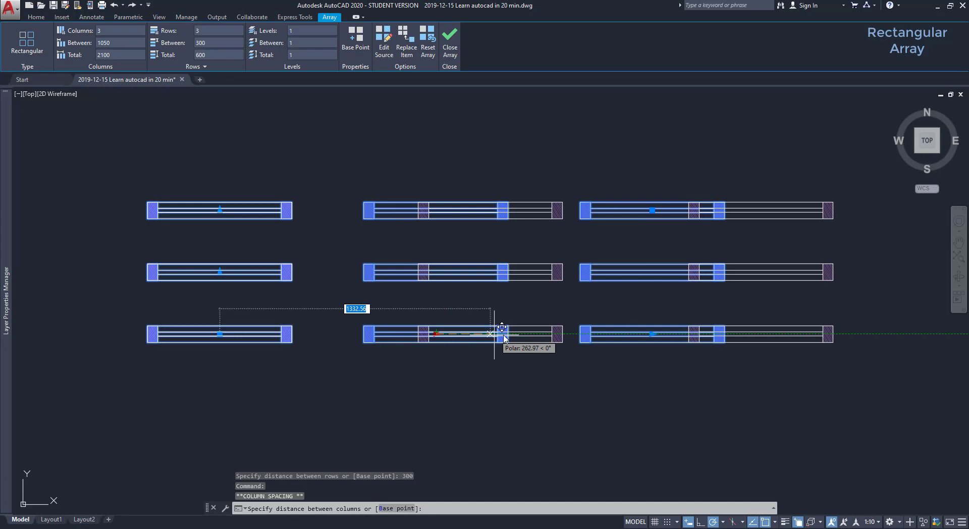
pyautogui.write('15')
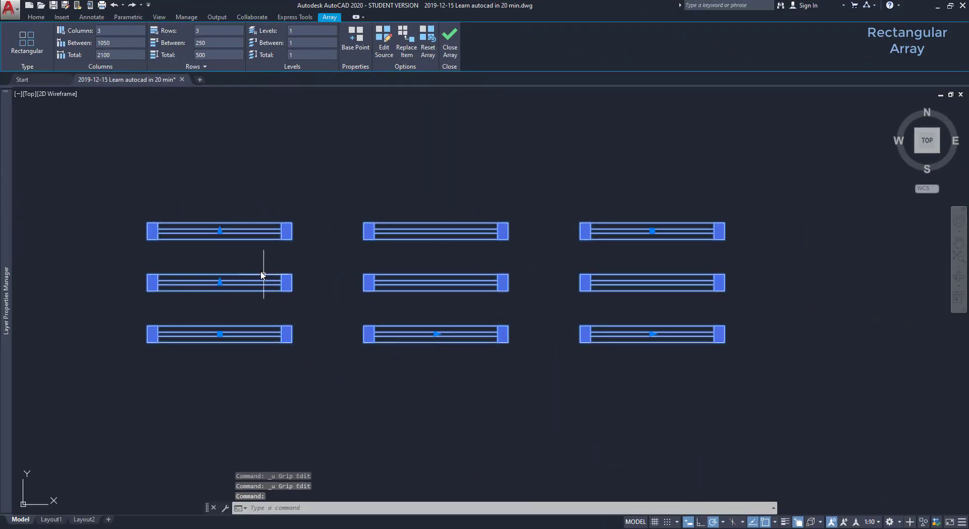
pyautogui.click(220, 230)
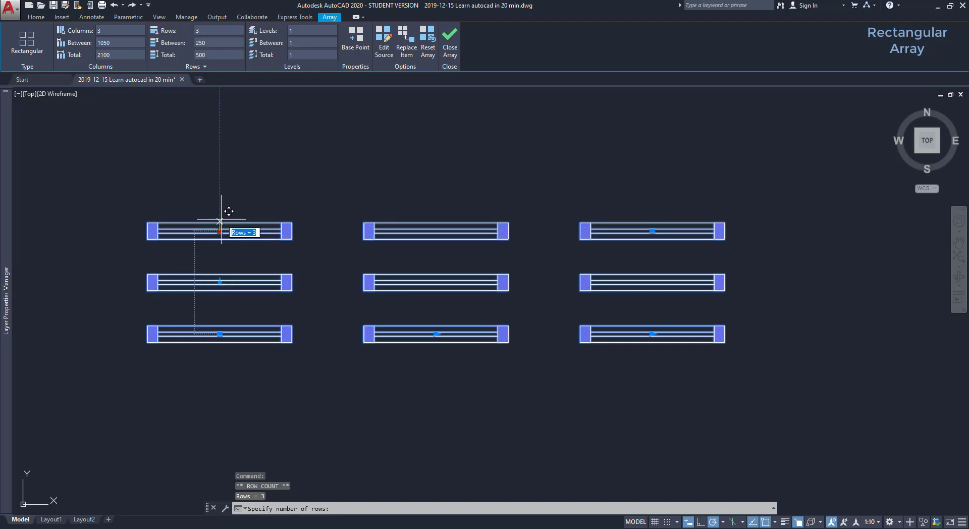
pyautogui.moveTo(220, 165)
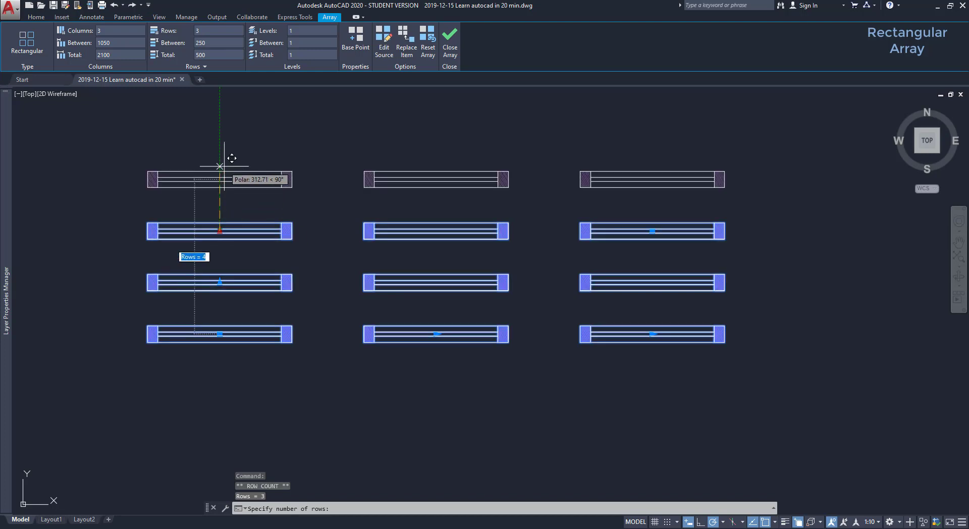
pyautogui.moveTo(231, 158)
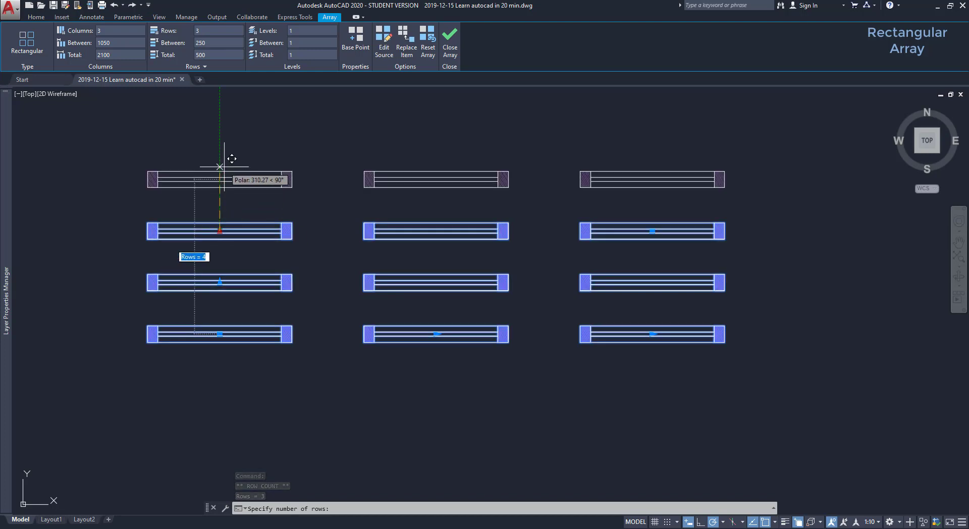
pyautogui.write('7')
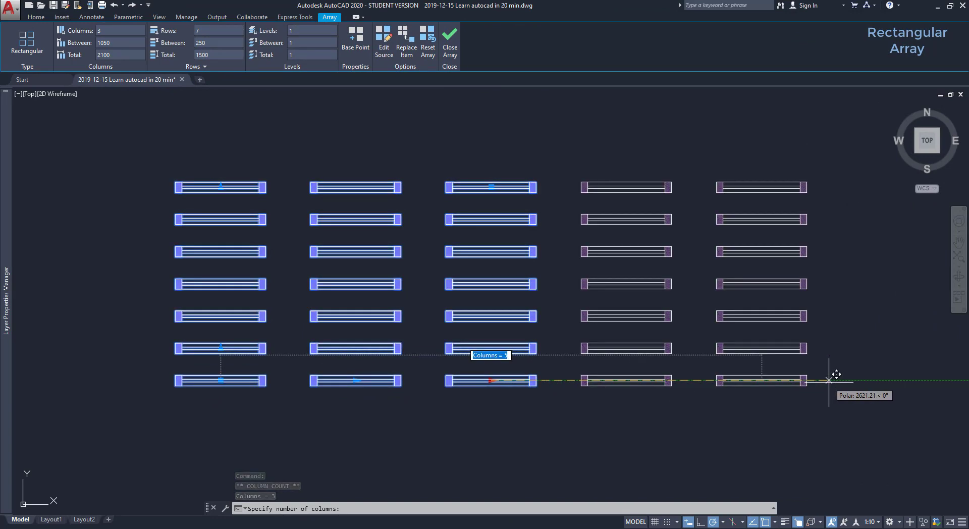
pyautogui.press('Escape')
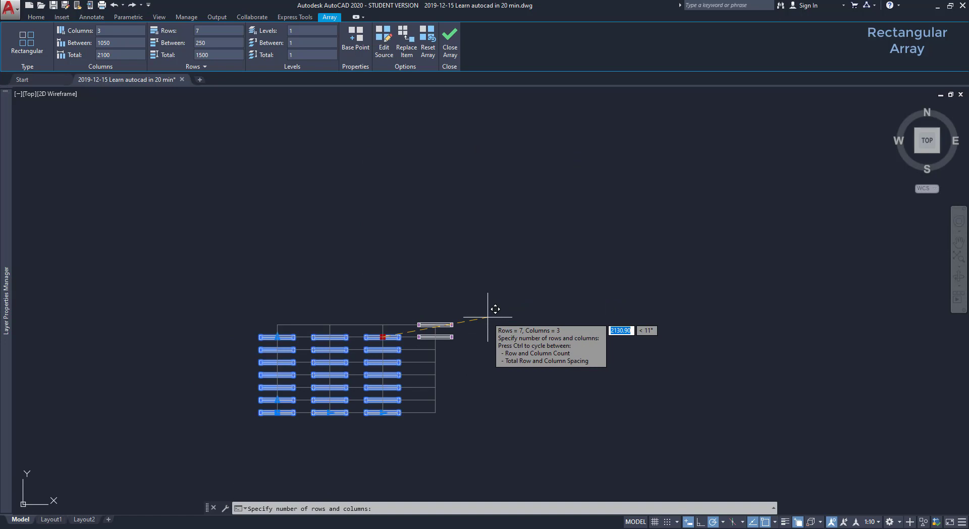
pyautogui.write('8')
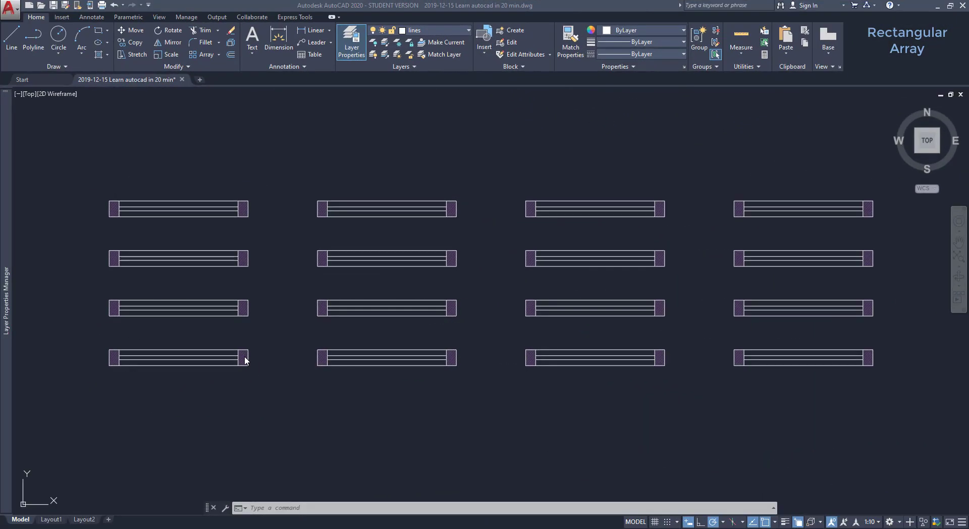
# Select the bar array and choose Base Point to redefine its base point.
pyautogui.click(178, 358)
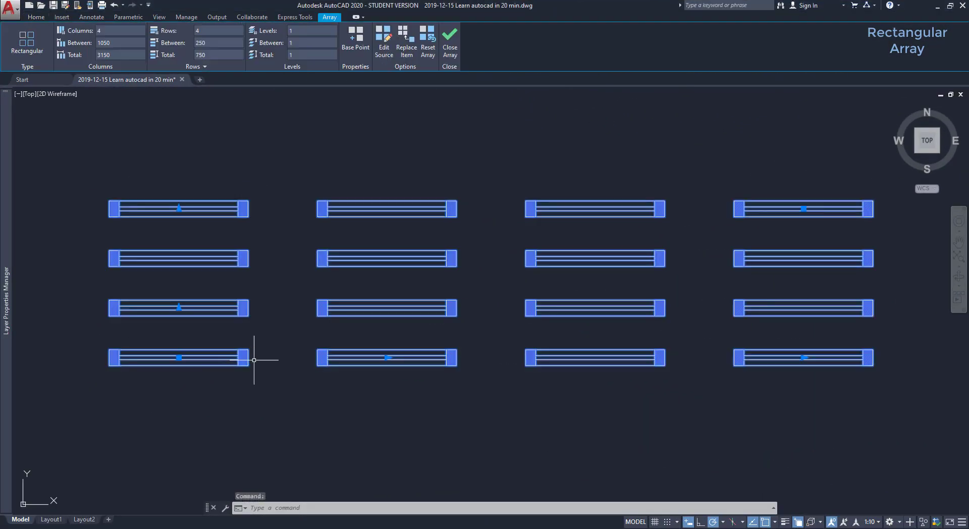
pyautogui.moveTo(340, 139)
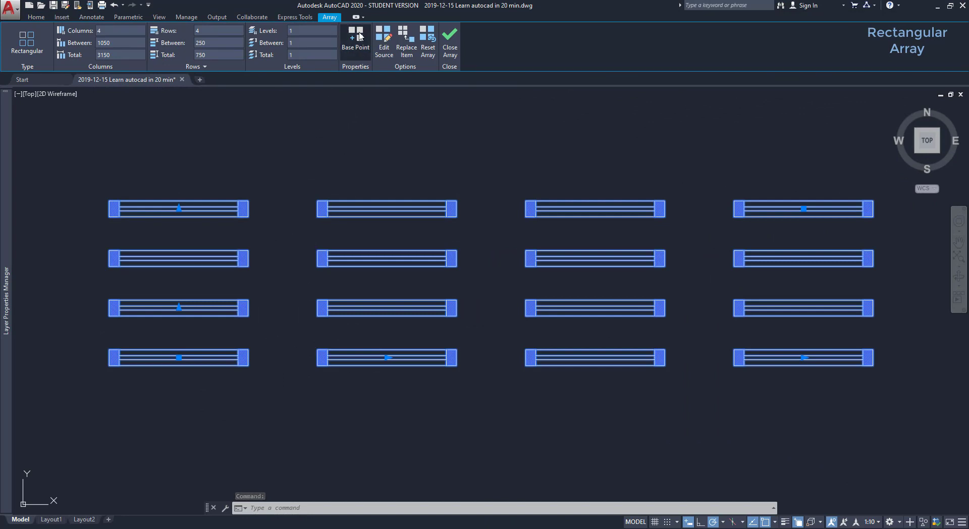
pyautogui.click(355, 41)
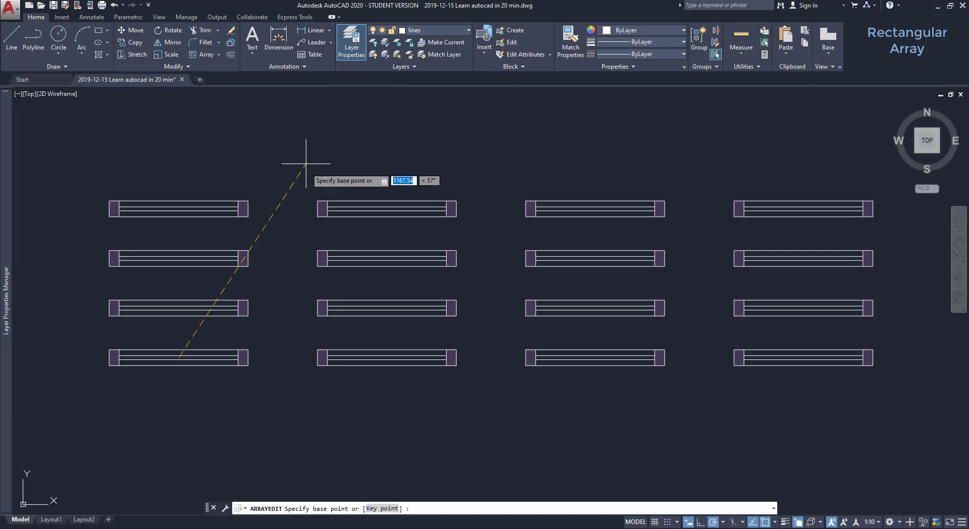
pyautogui.moveTo(111, 363)
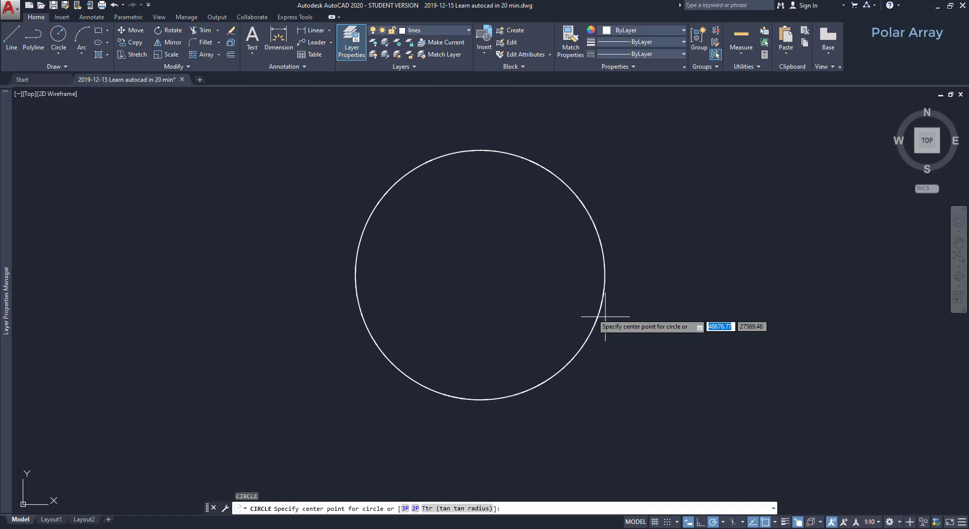
pyautogui.moveTo(480, 275)
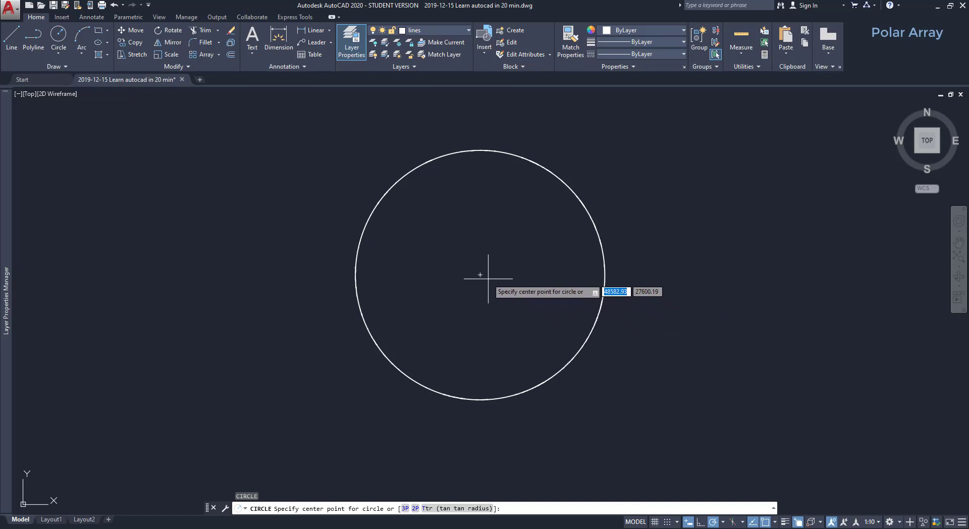
pyautogui.moveTo(524, 273)
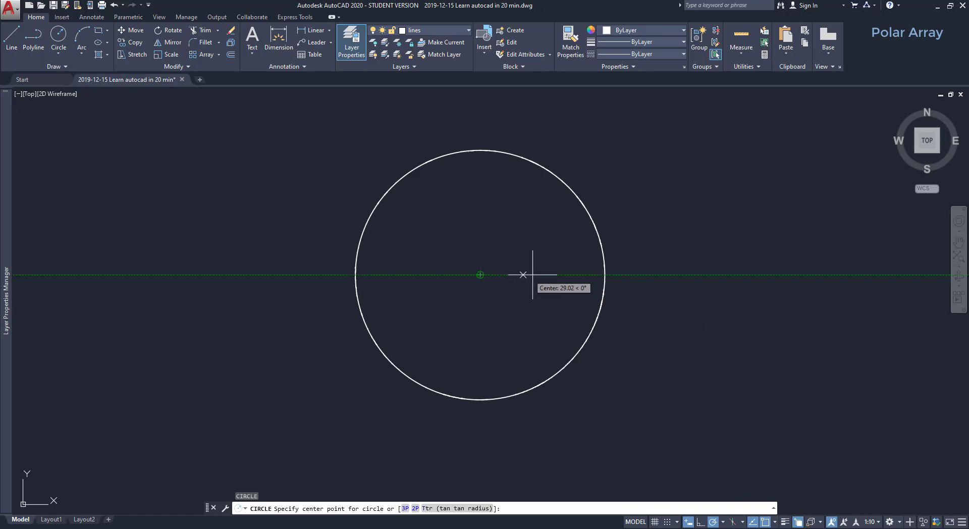
# Add a radius-15 circle on the big circle's right quadrant and start a polar array of it.
pyautogui.click(479, 275)
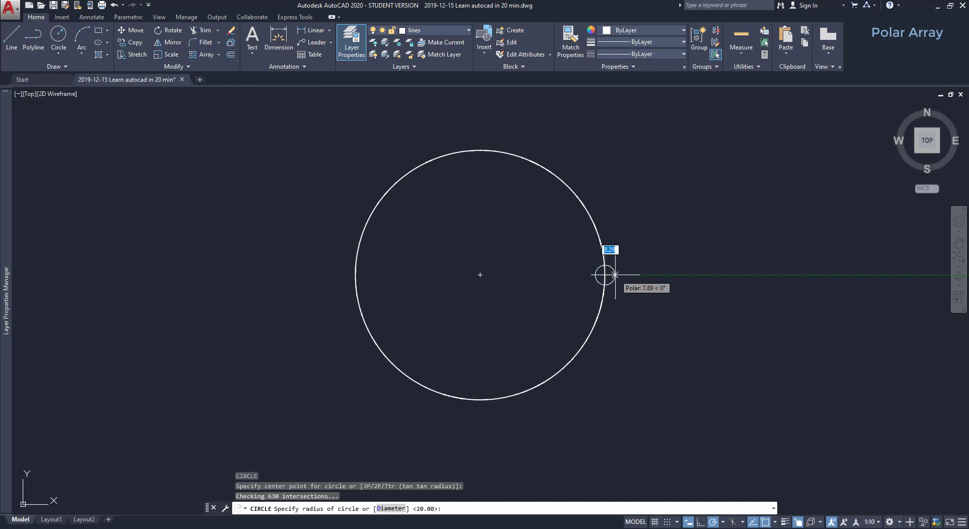
pyautogui.write('15')
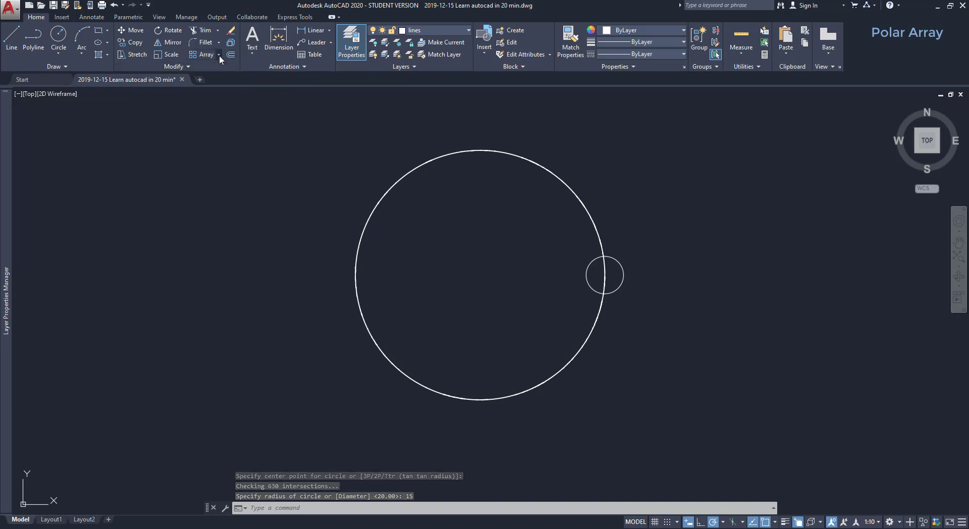
pyautogui.click(218, 55)
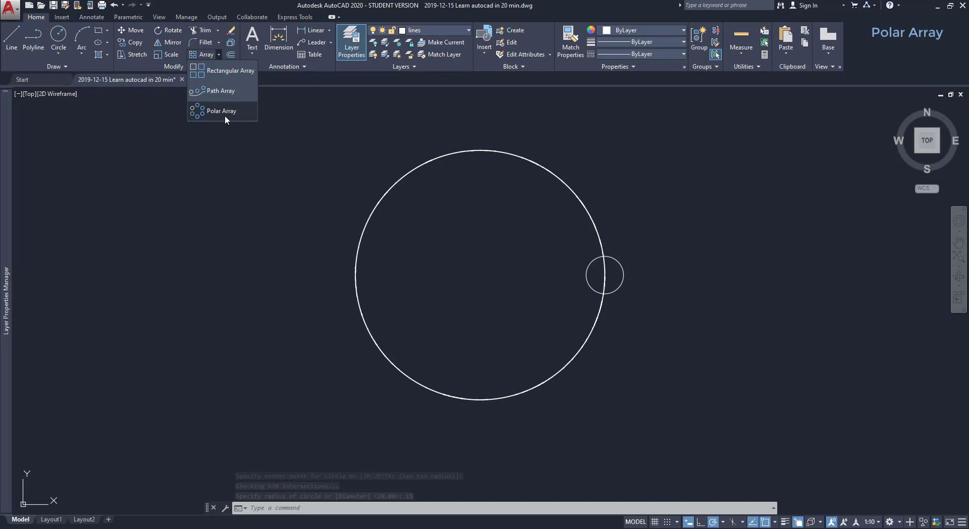
pyautogui.click(221, 110)
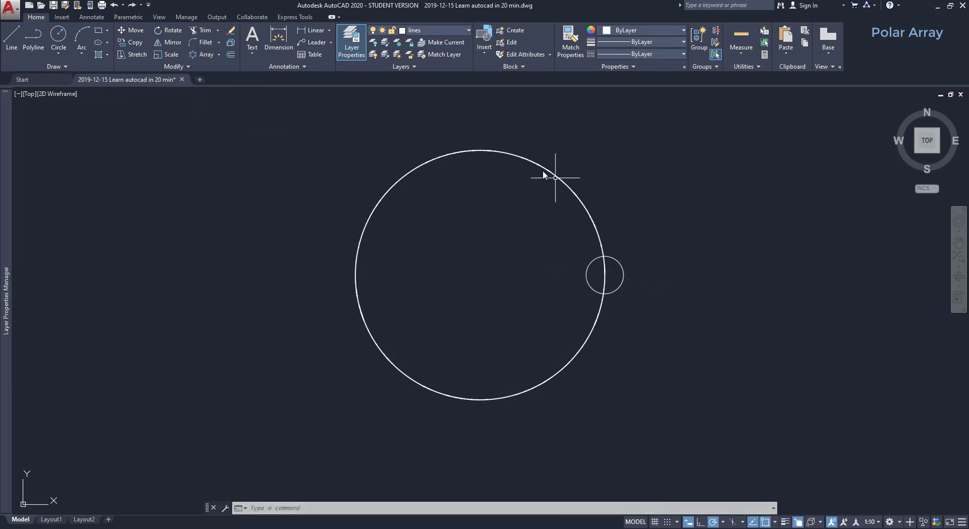
pyautogui.moveTo(559, 371)
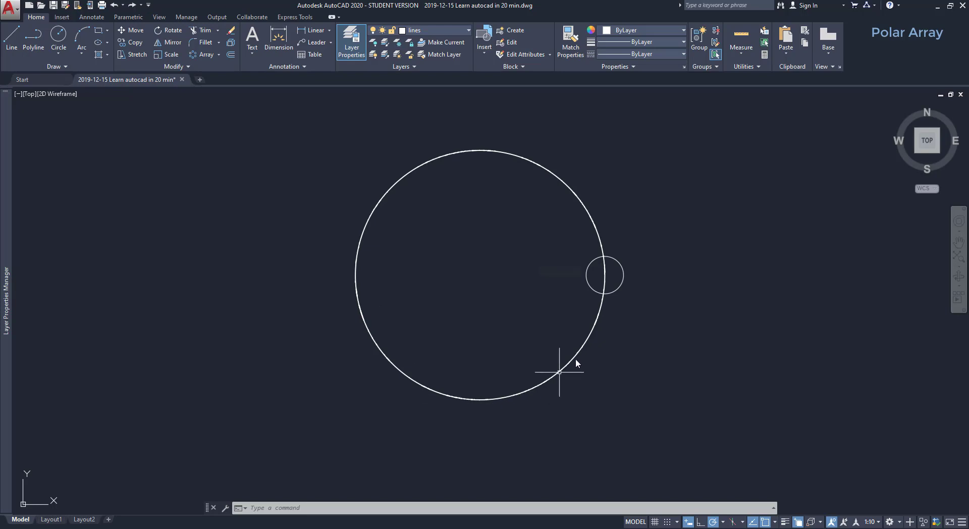
pyautogui.click(604, 275)
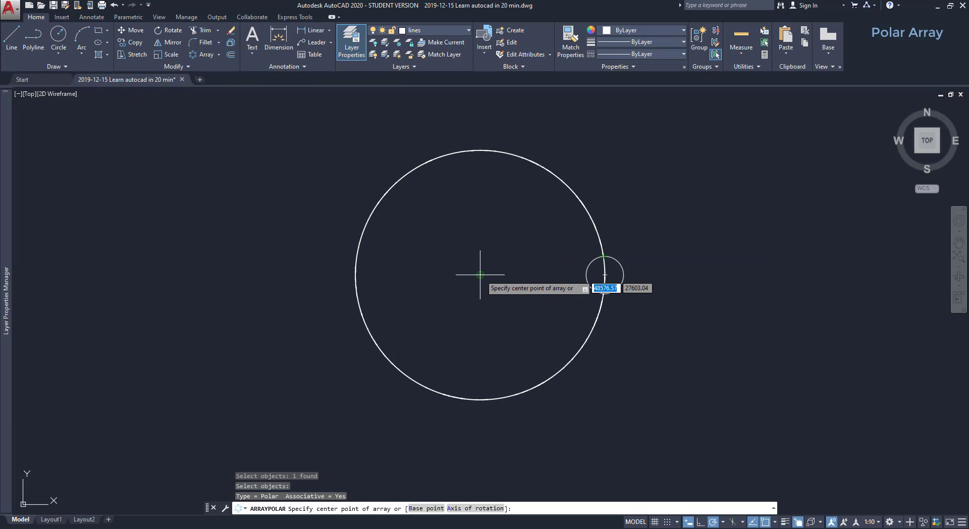
# Centre the polar array on the big circle and change the item count (18, then 6).
pyautogui.click(480, 275)
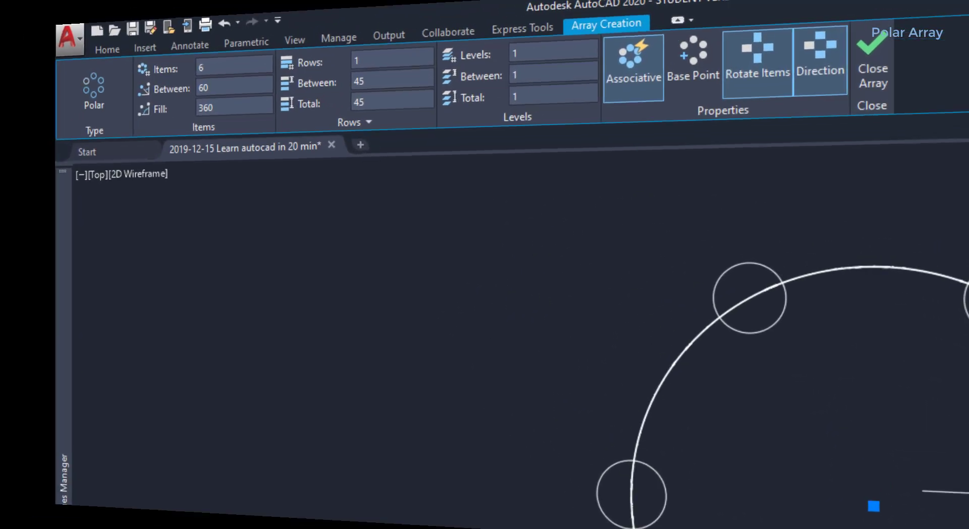
pyautogui.click(872, 75)
pyautogui.write('18')
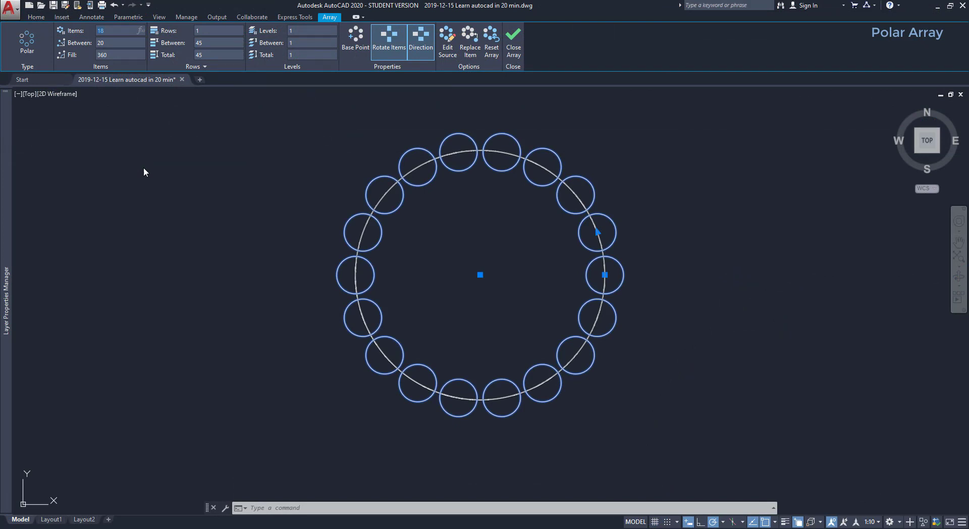
pyautogui.moveTo(142, 182)
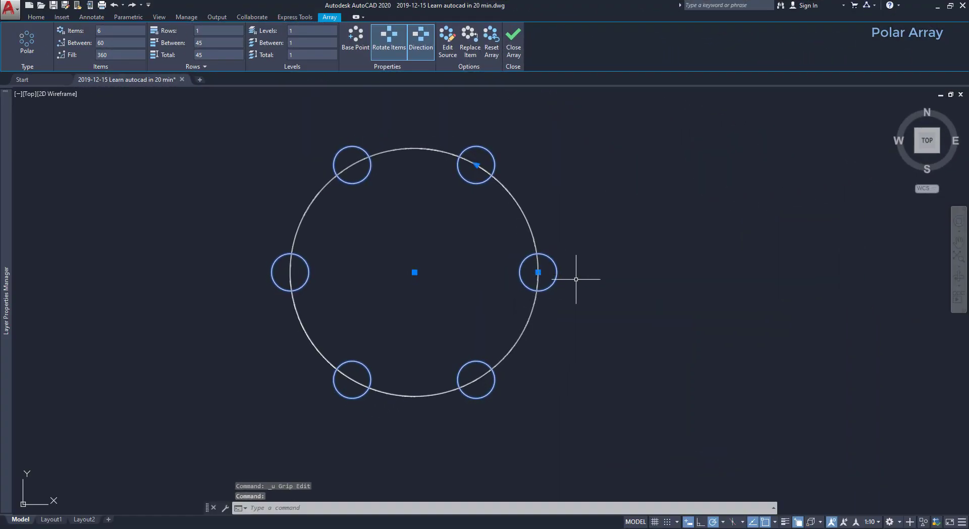
pyautogui.moveTo(630, 293)
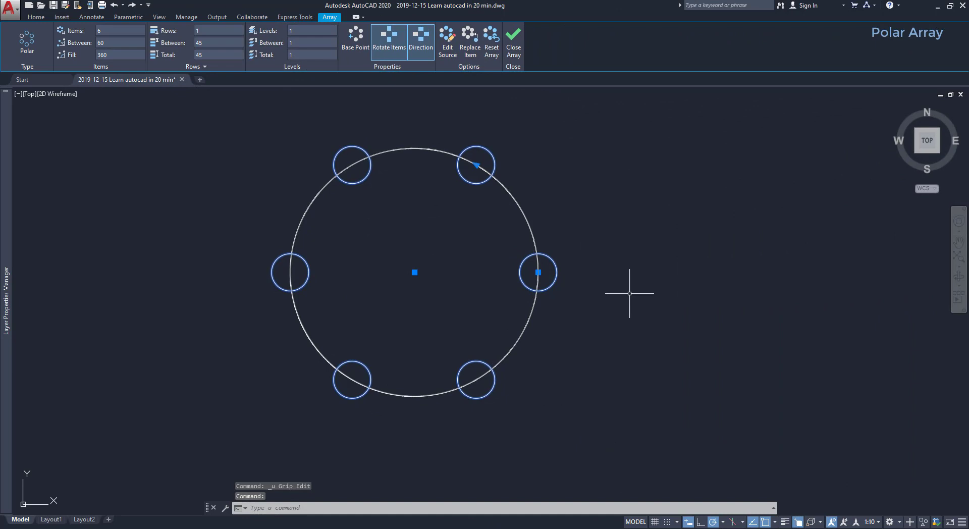
pyautogui.moveTo(607, 288)
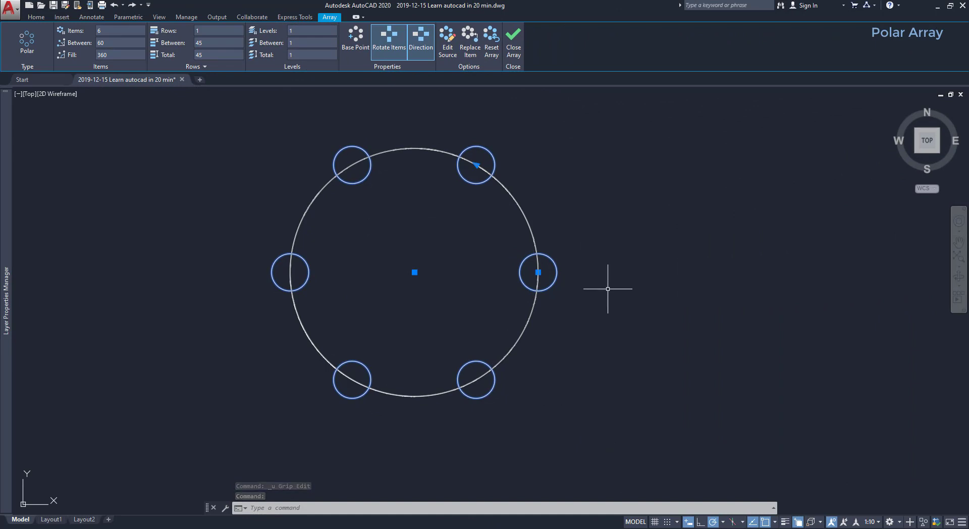
pyautogui.click(537, 273)
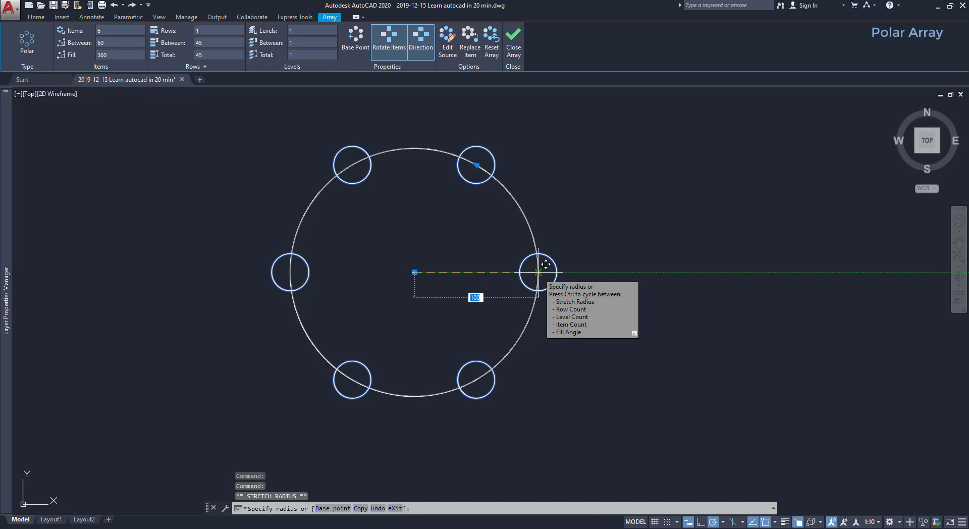
pyautogui.moveTo(631, 272)
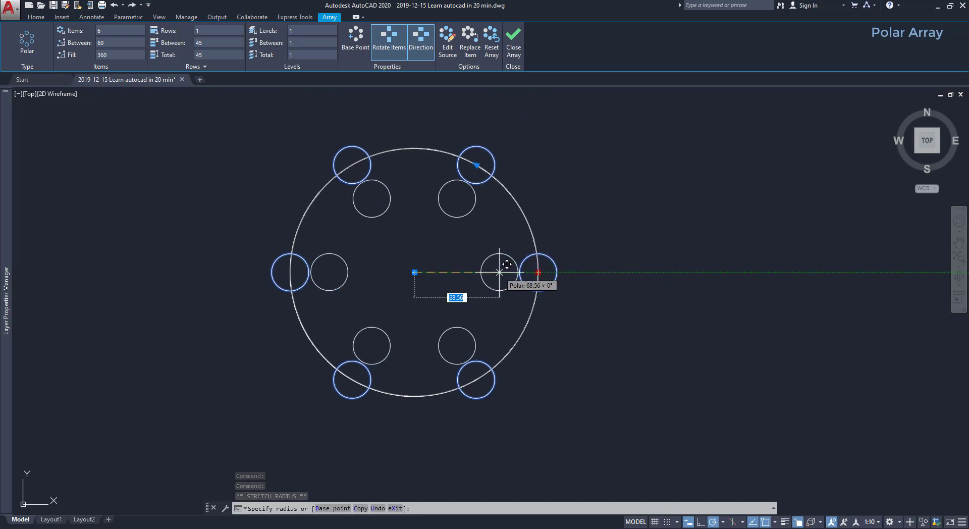
pyautogui.write('50')
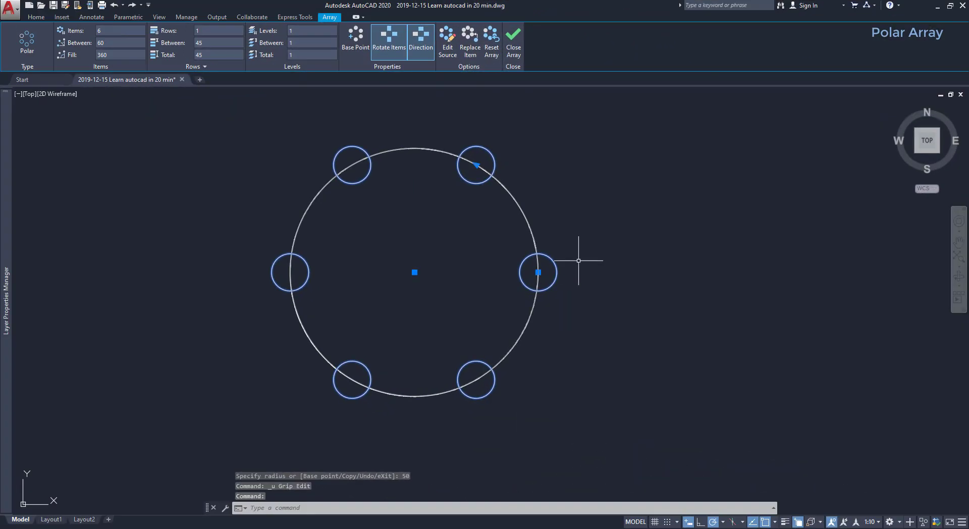
pyautogui.moveTo(414, 272)
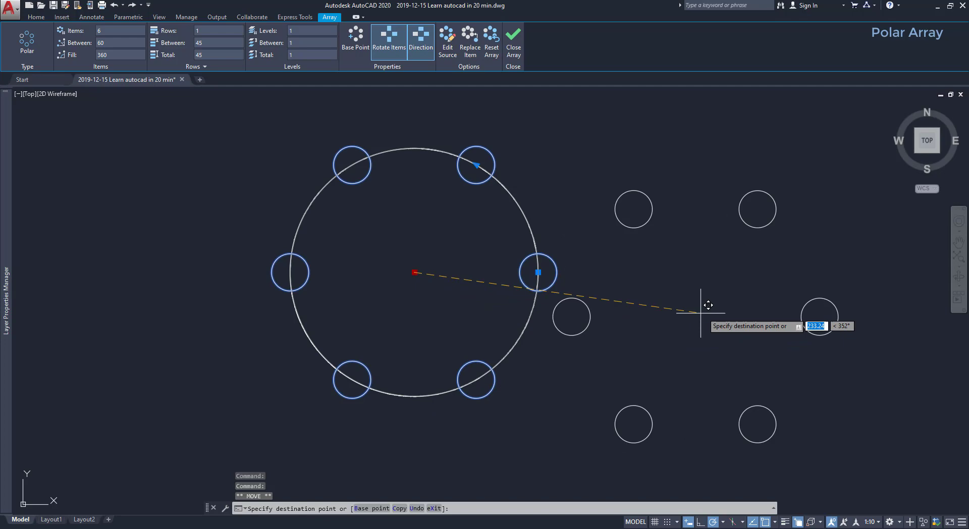
pyautogui.click(736, 292)
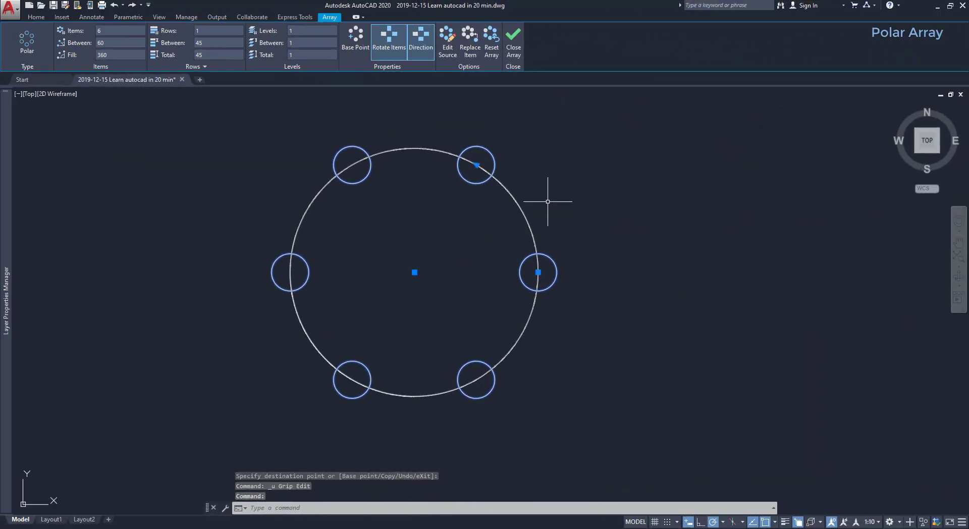
# Grab the ring's angle grip to reduce the angle between circles.
pyautogui.click(476, 165)
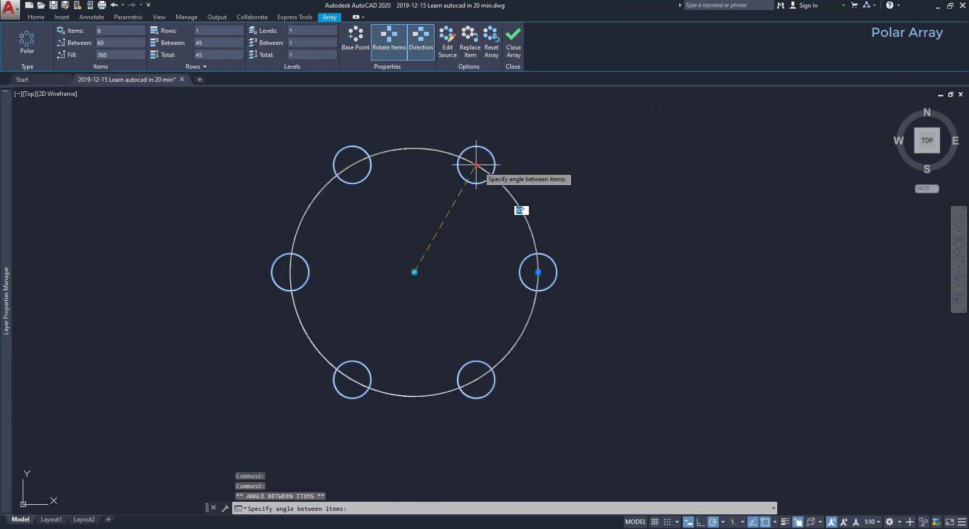
pyautogui.moveTo(482, 157)
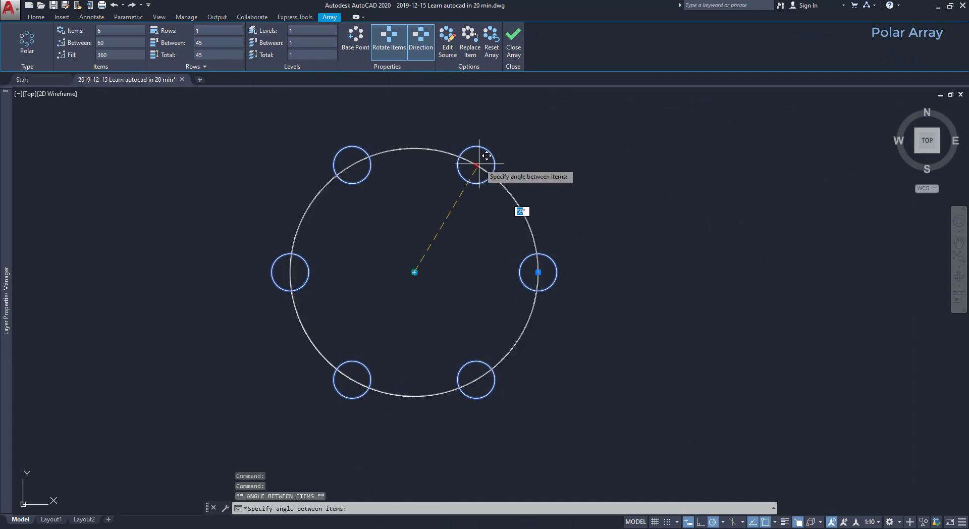
pyautogui.moveTo(526, 130)
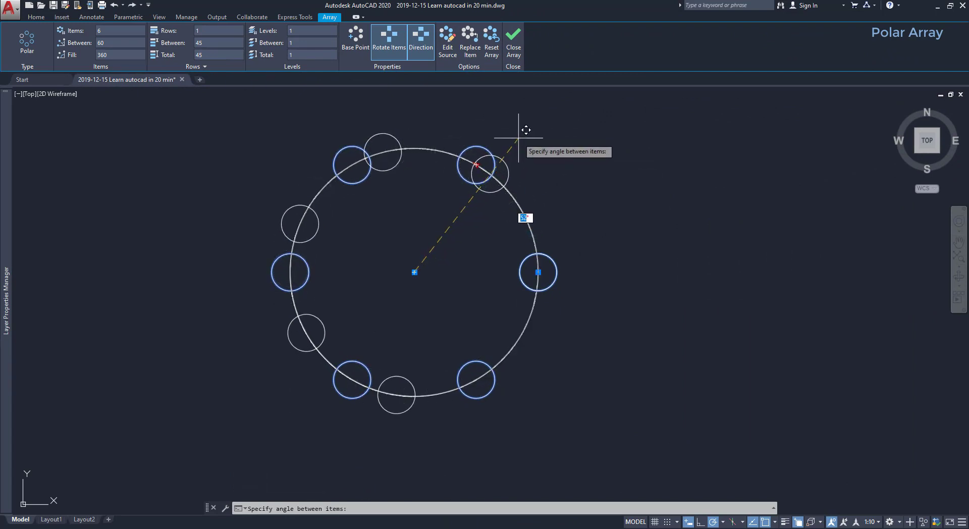
pyautogui.moveTo(545, 160)
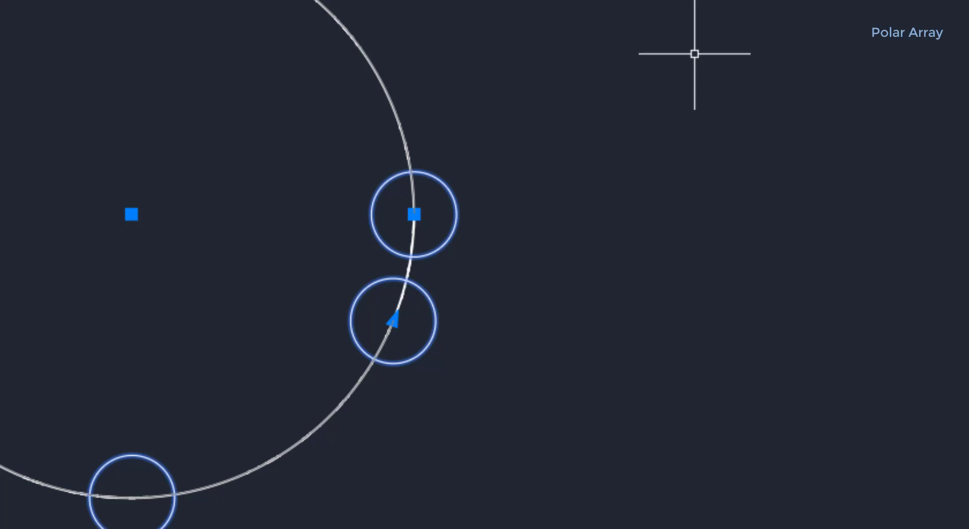
pyautogui.moveTo(441, 195)
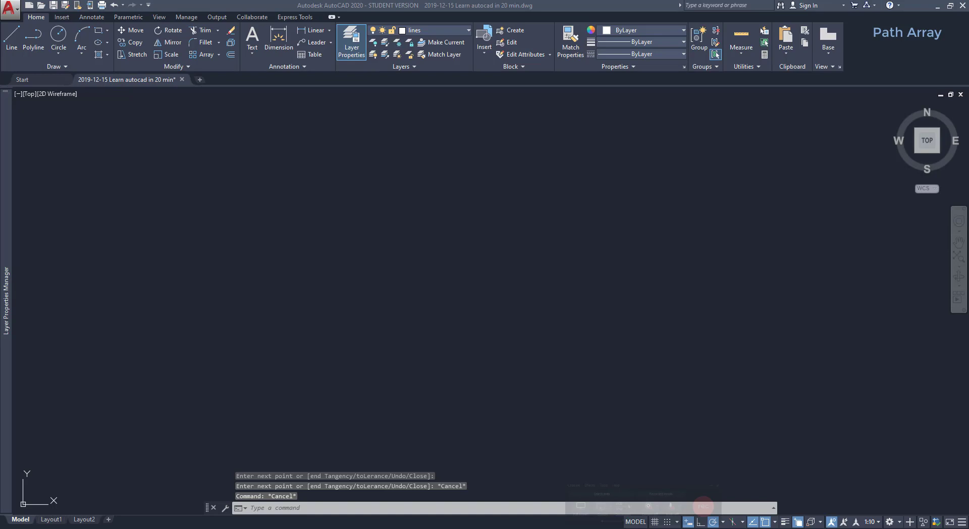
pyautogui.moveTo(184, 214)
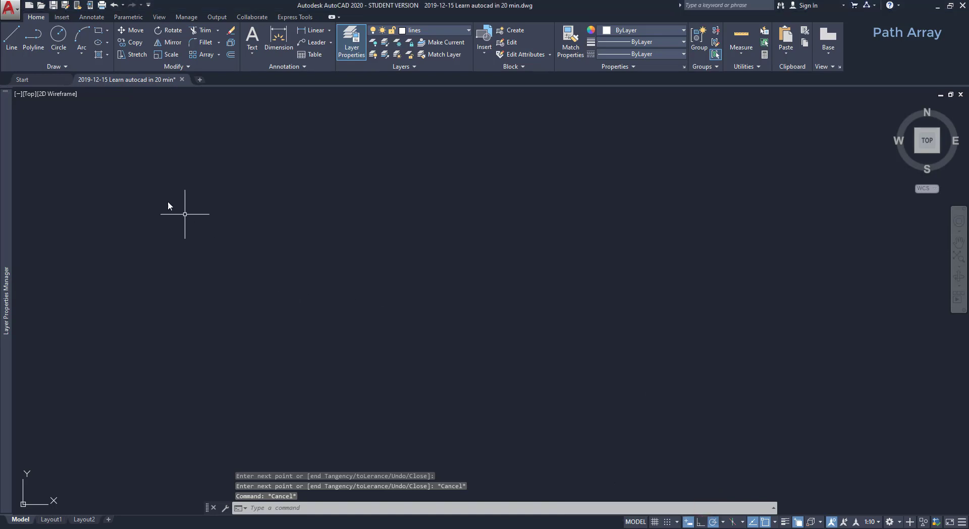
# Draw a Spline Fit curve through fit points across the drawing.
pyautogui.click(55, 67)
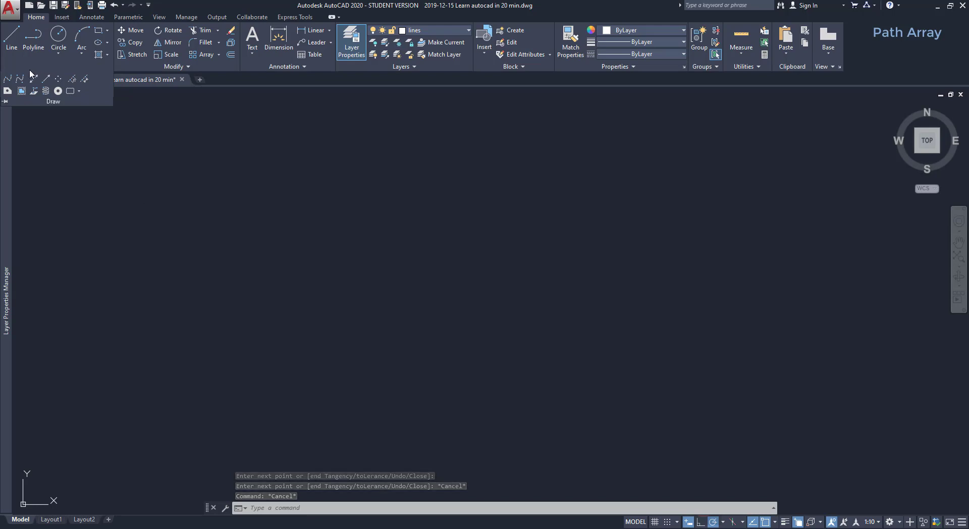
pyautogui.moveTo(7, 78)
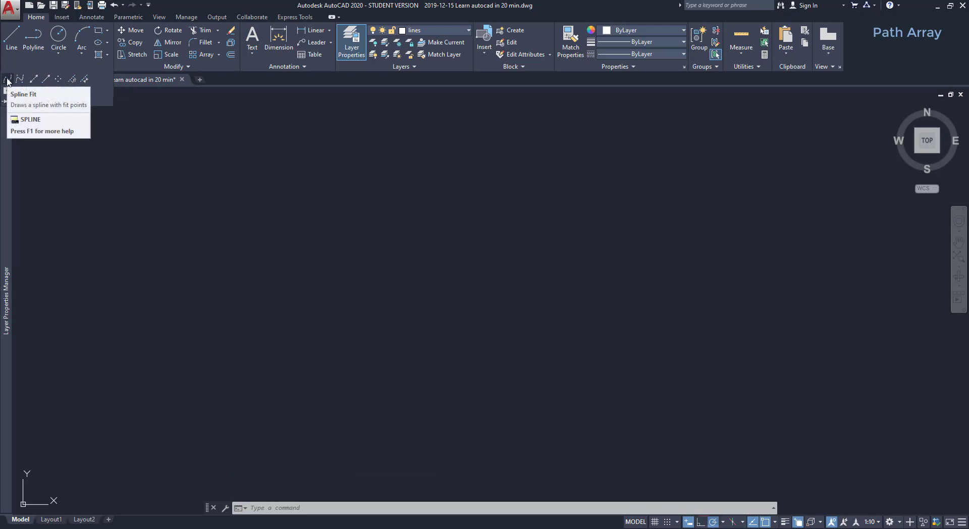
pyautogui.click(8, 78)
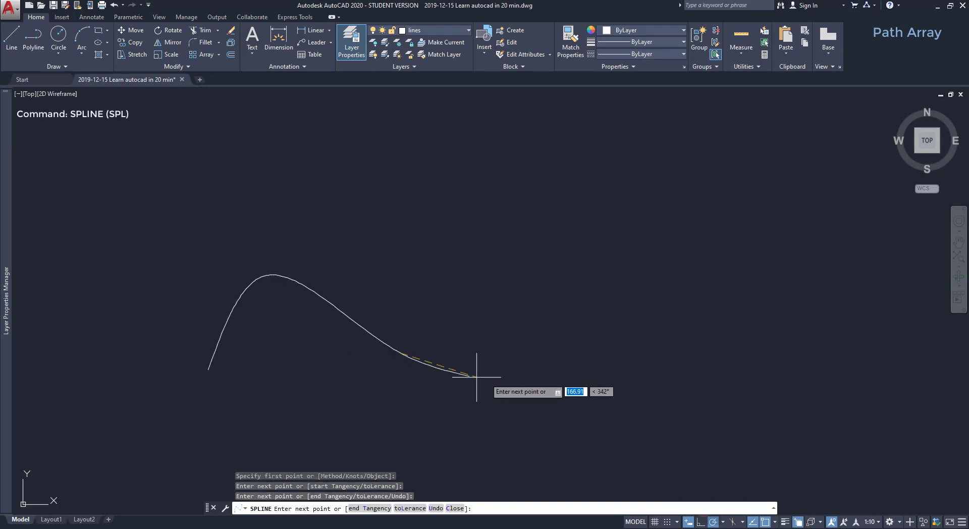
pyautogui.click(476, 377)
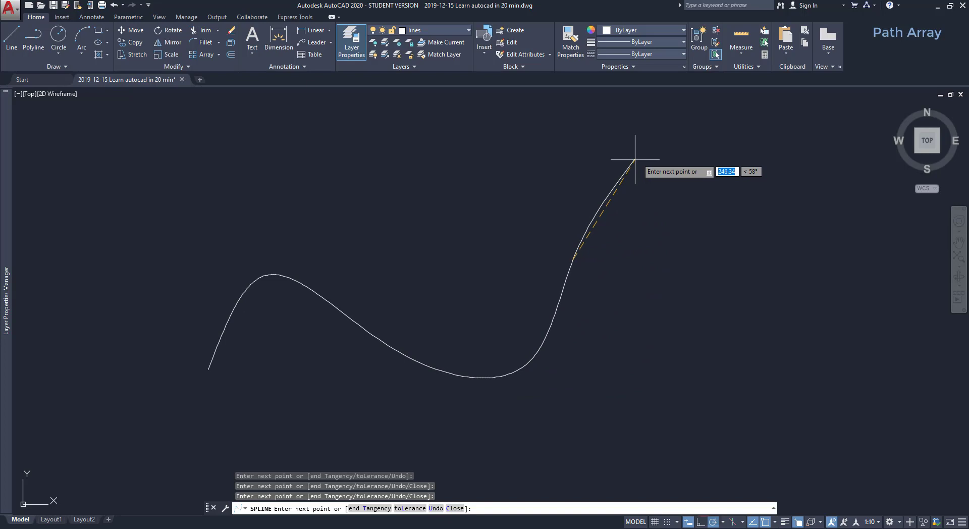
pyautogui.click(633, 159)
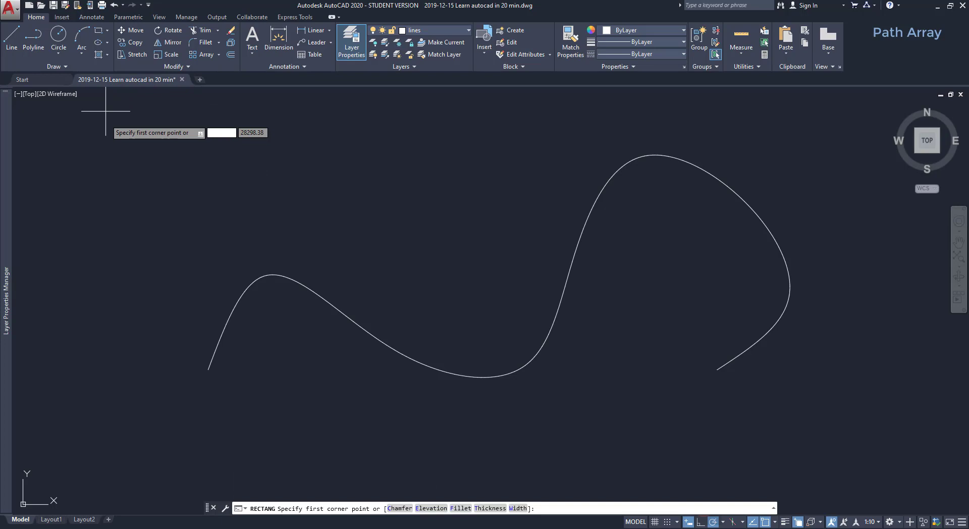
pyautogui.moveTo(207, 370)
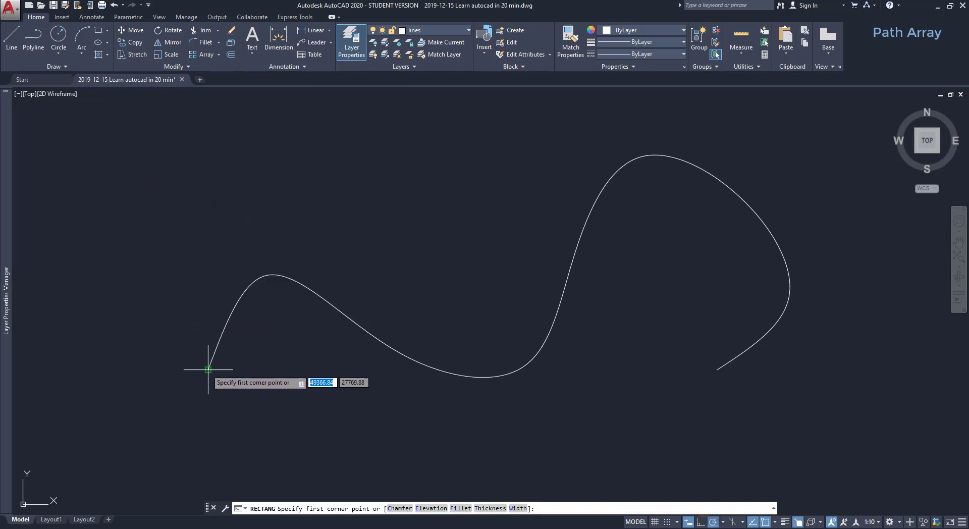
# Start a small square at the spline's left end and show the Array types.
pyautogui.click(208, 369)
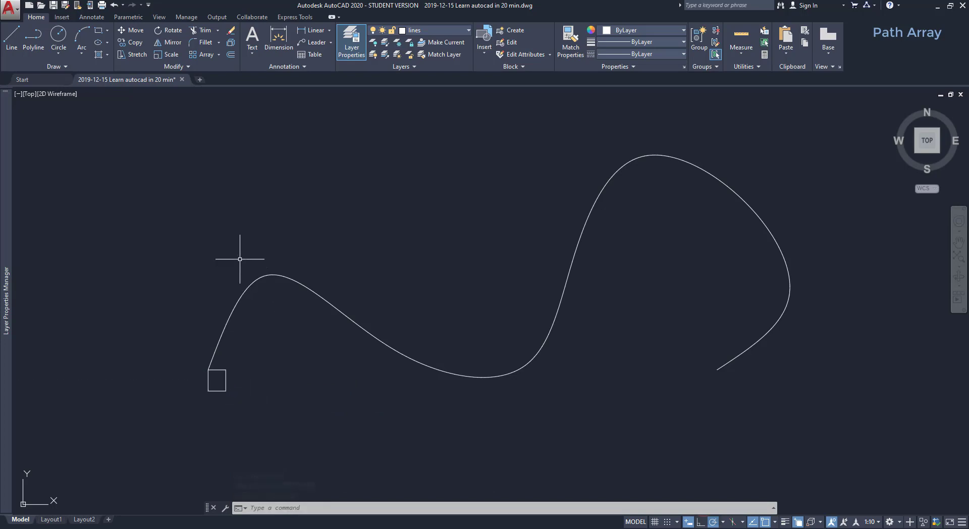
pyautogui.click(208, 54)
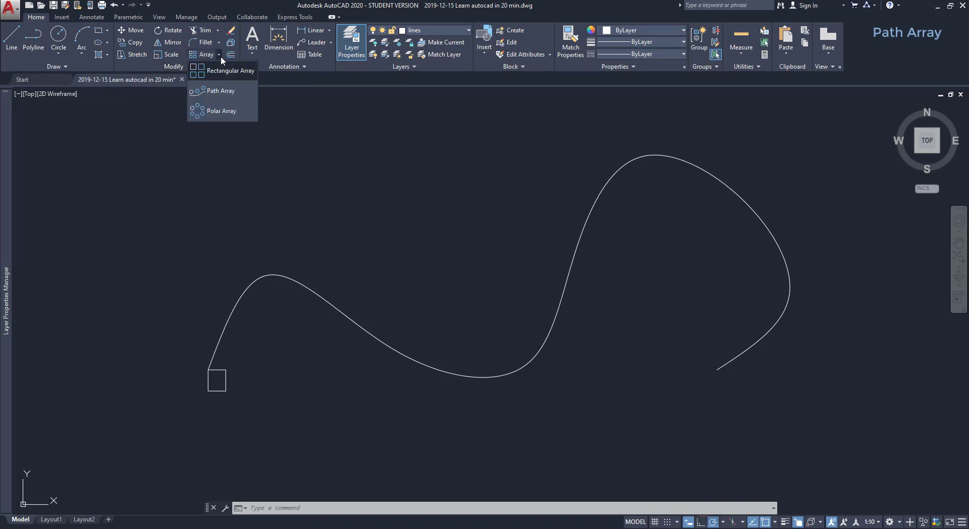
pyautogui.moveTo(220, 91)
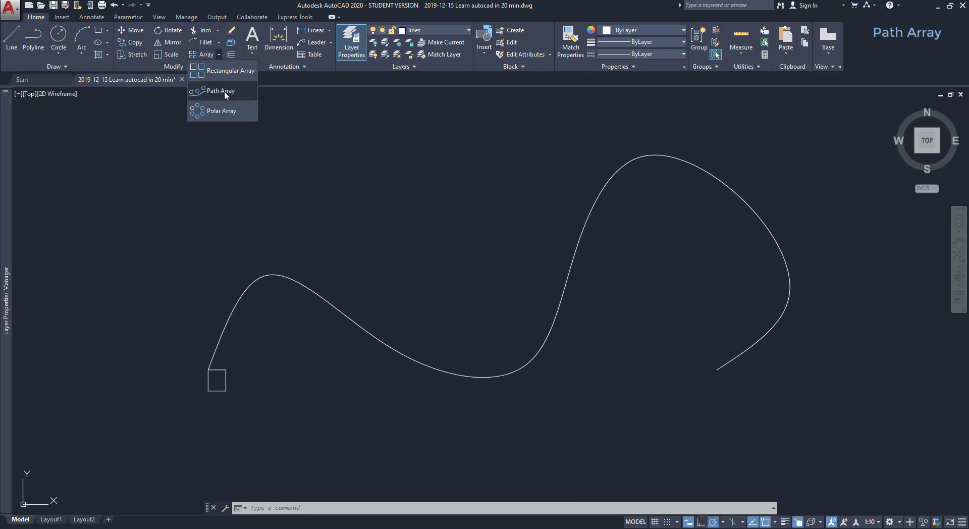
# Start a Path Array with the small square as the object to repeat.
pyautogui.click(219, 91)
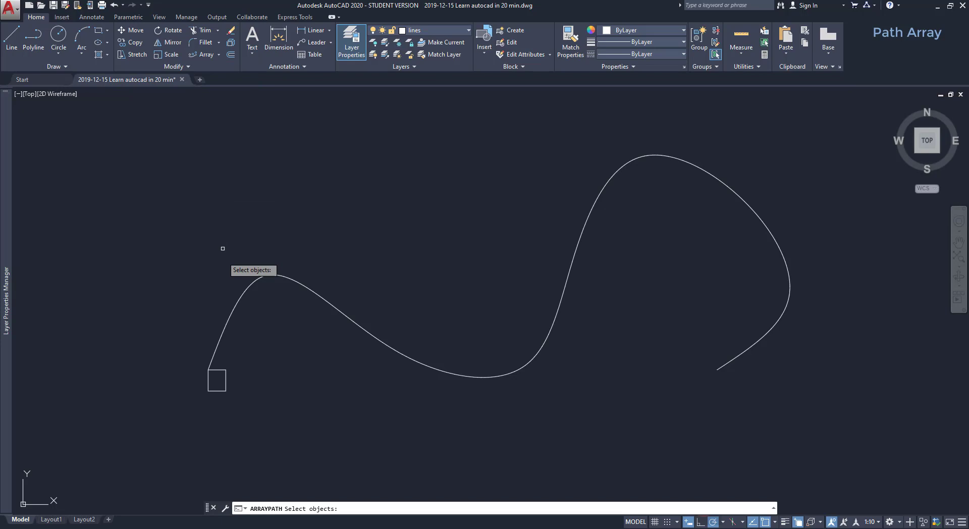
pyautogui.click(216, 380)
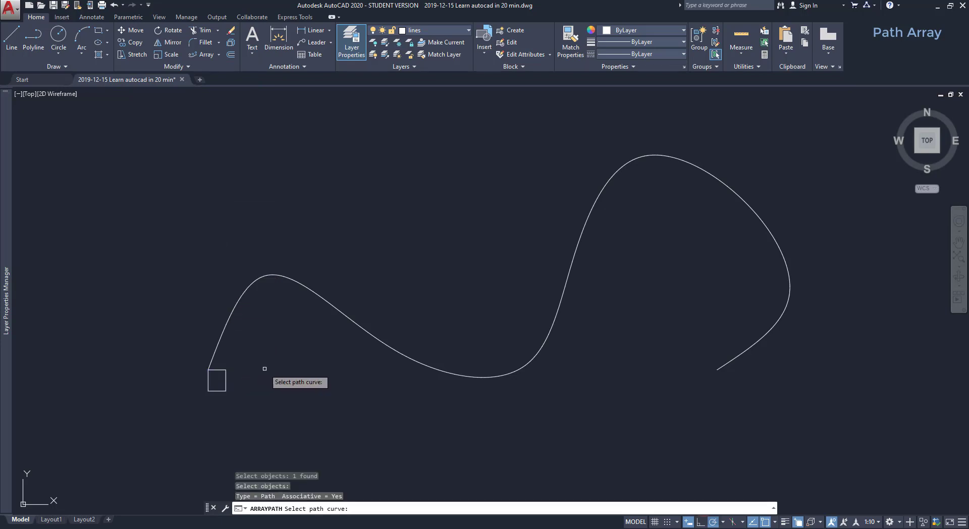
pyautogui.moveTo(337, 310)
pyautogui.write('B')
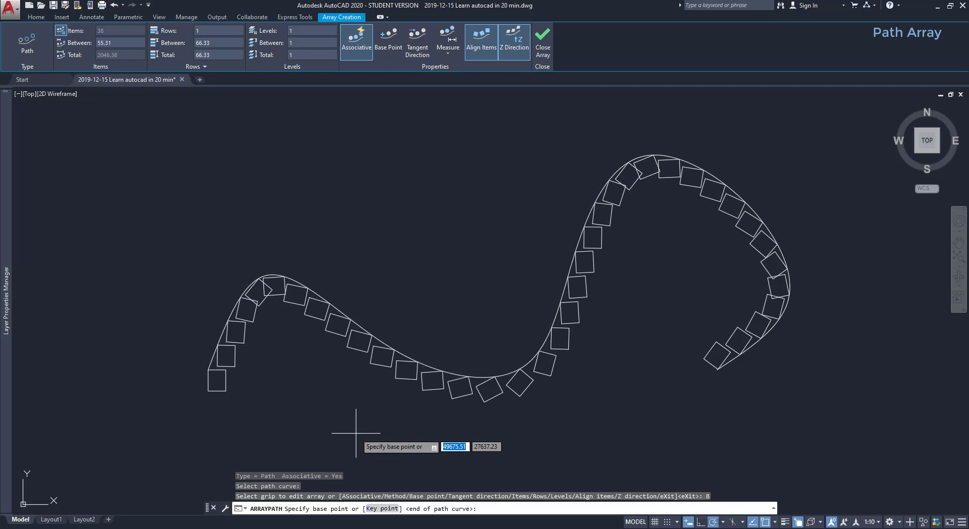
# Zoom in and snap the path array's base point to the square's corner.
pyautogui.scroll(3)
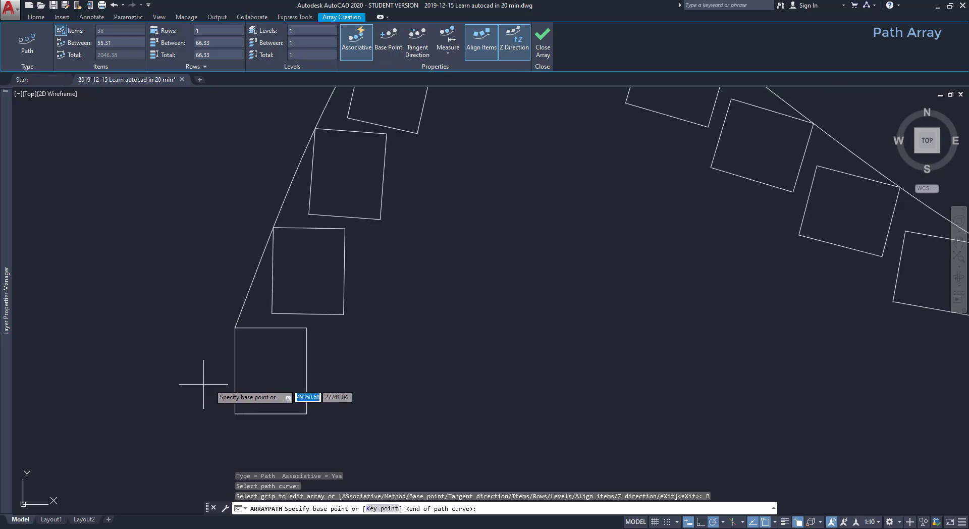
pyautogui.moveTo(307, 414)
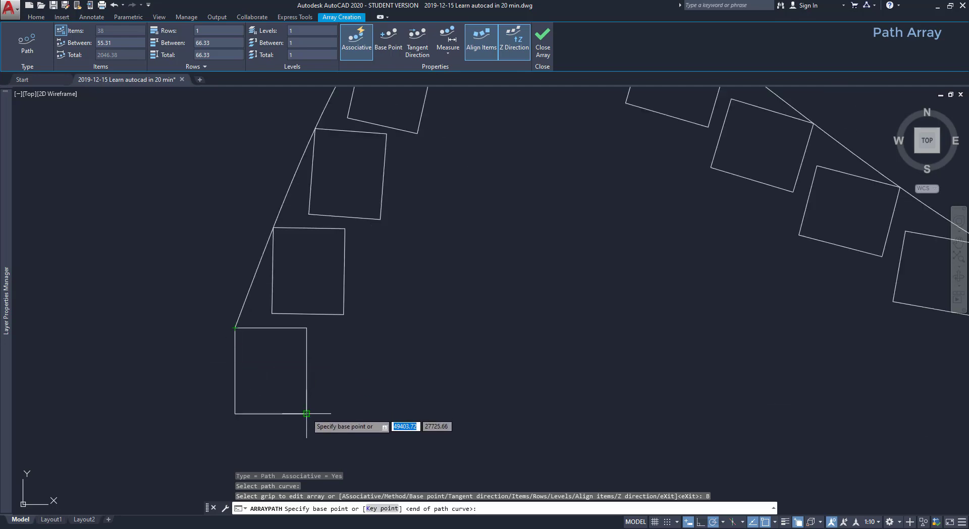
pyautogui.click(307, 414)
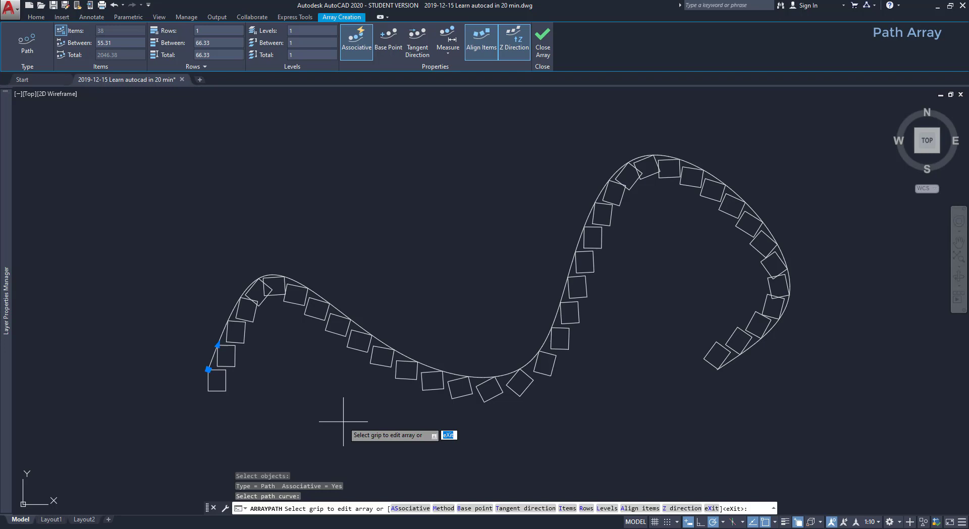
# Set the tangent direction from the square's lower-left corner to its upper-left corner.
pyautogui.click(417, 40)
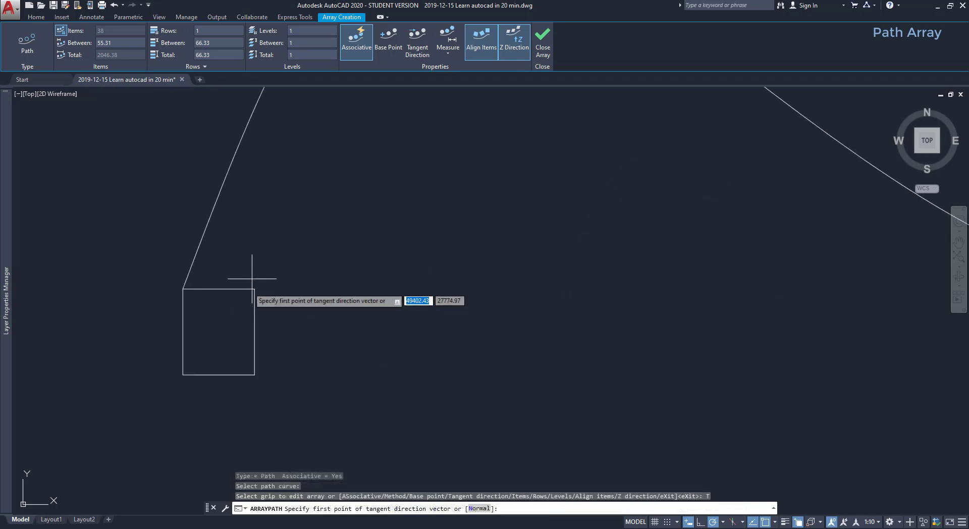
pyautogui.moveTo(173, 292)
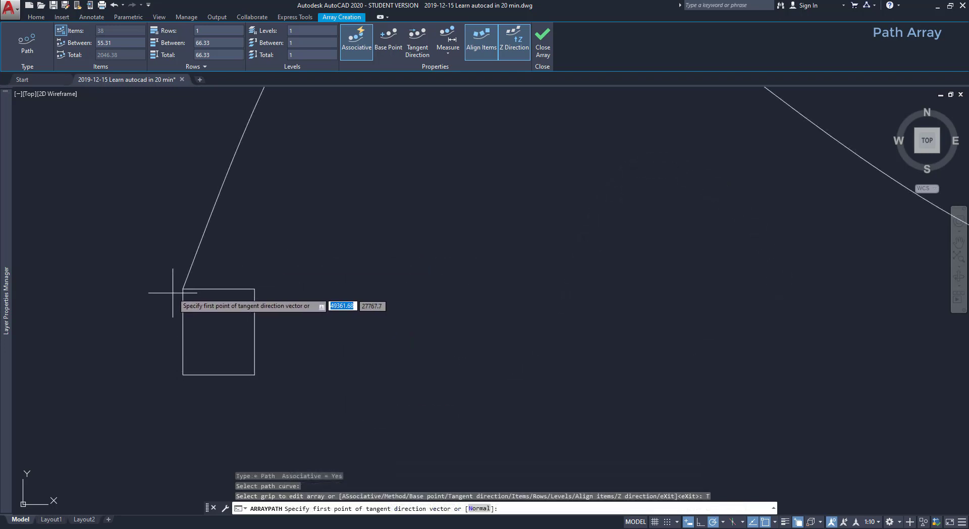
pyautogui.moveTo(178, 278)
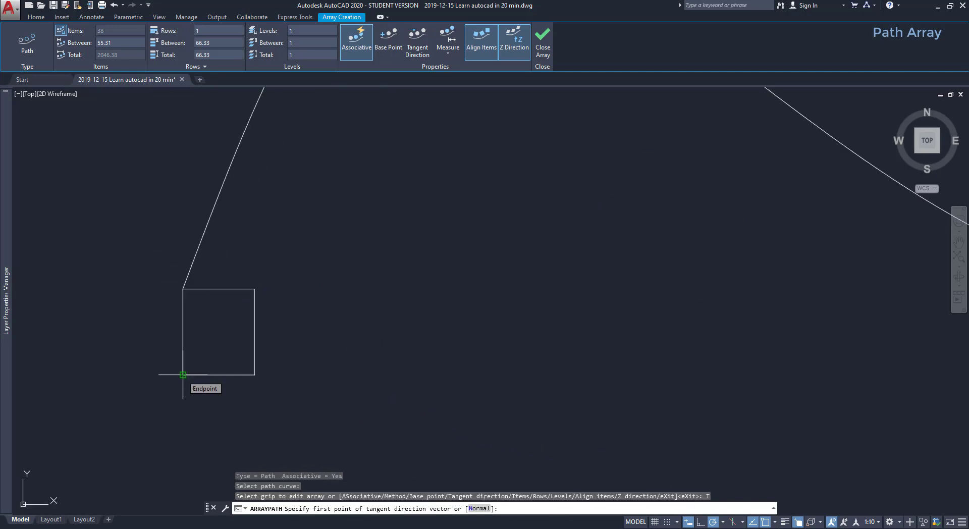
pyautogui.click(183, 375)
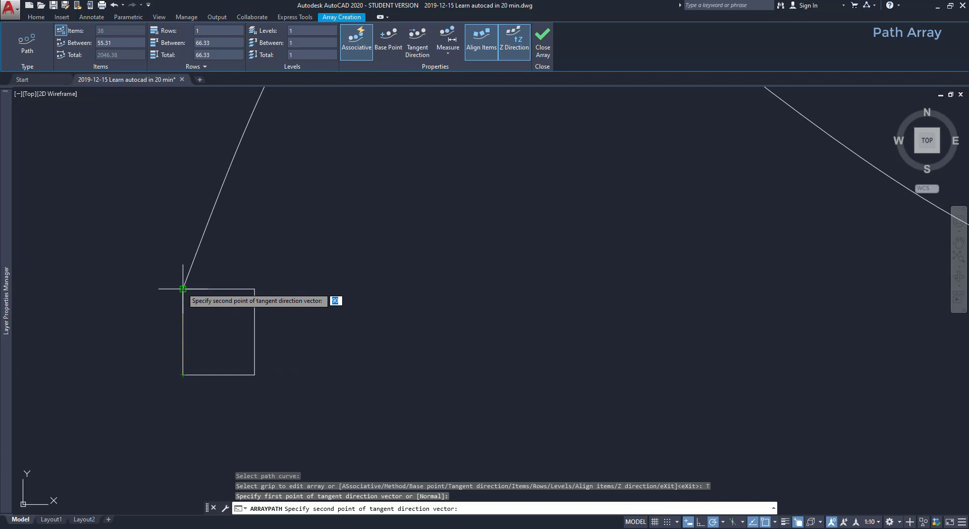
pyautogui.click(328, 361)
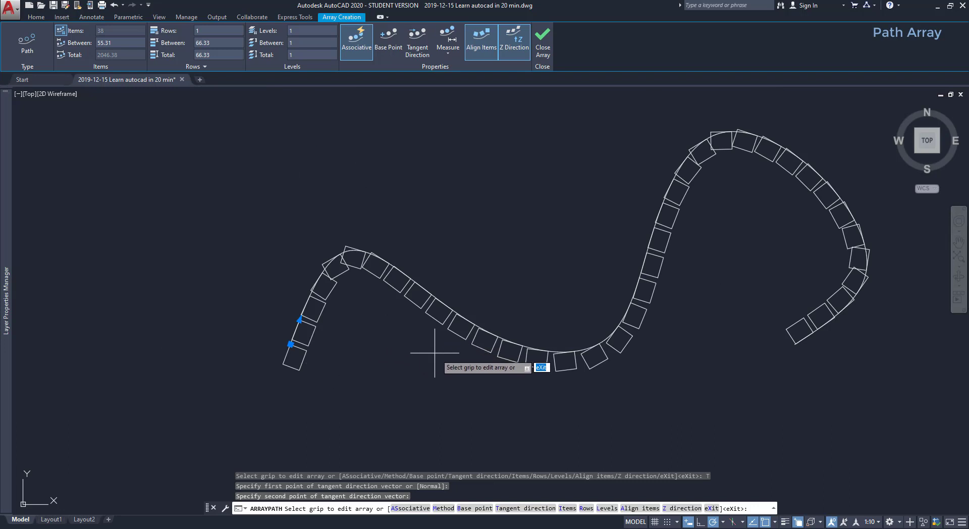
pyautogui.moveTo(466, 391)
pyautogui.write('B')
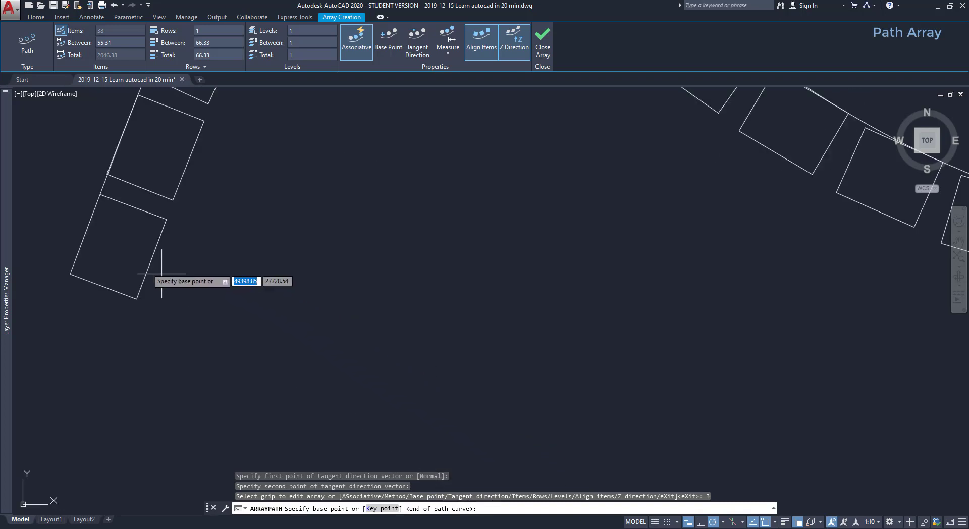
pyautogui.moveTo(118, 247)
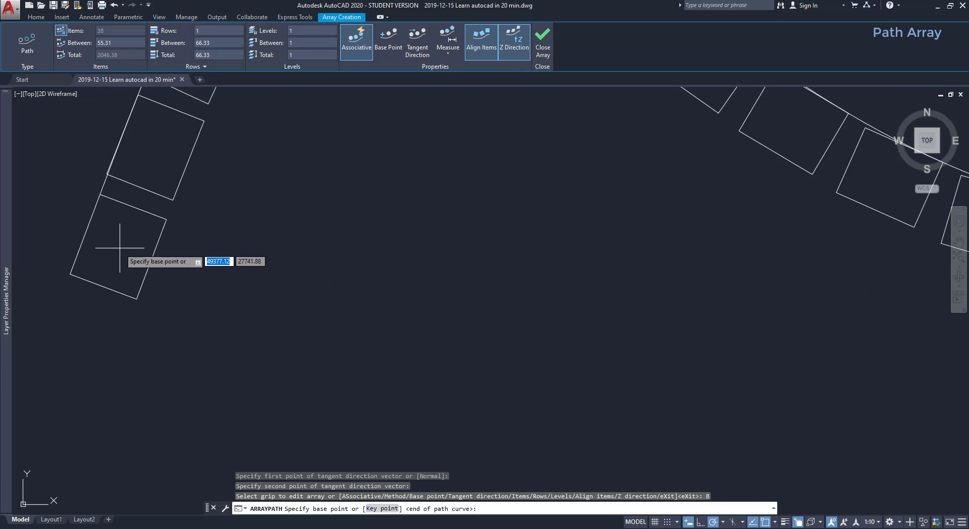
pyautogui.moveTo(116, 253)
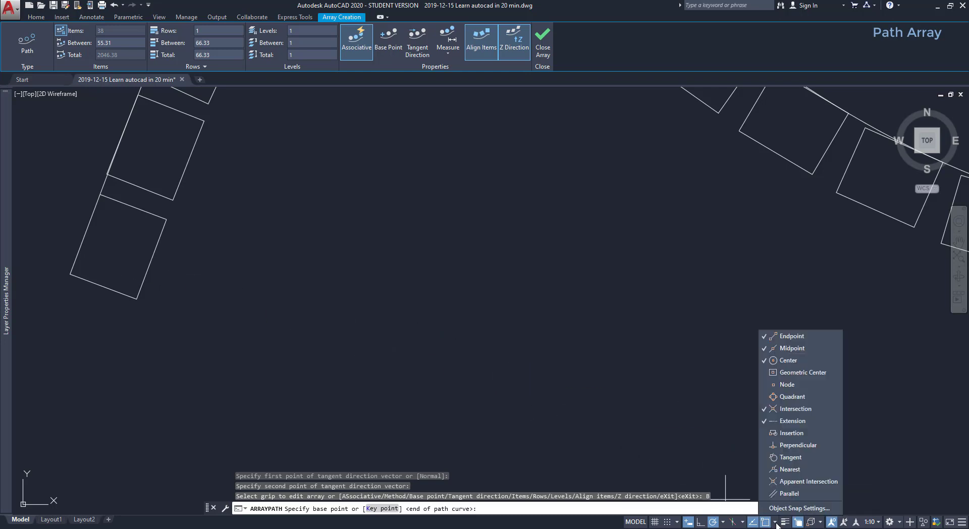
pyautogui.moveTo(802, 372)
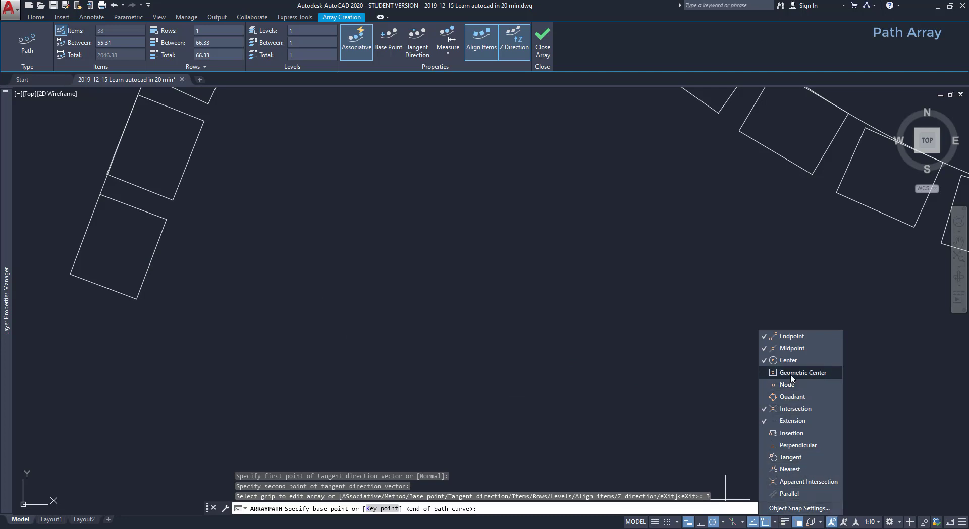
# Enable geometric-center snapping and place the base point inside the rectangle.
pyautogui.click(800, 372)
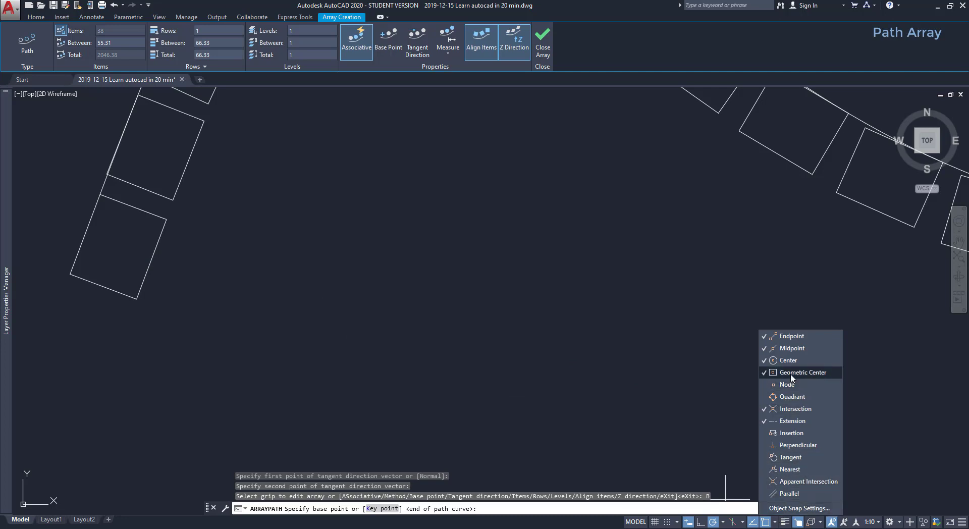
pyautogui.click(322, 295)
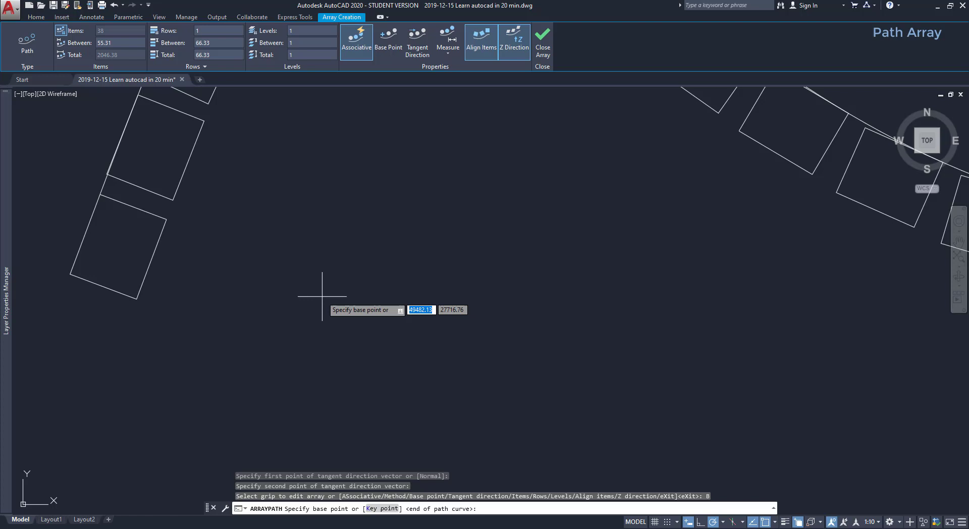
pyautogui.moveTo(147, 259)
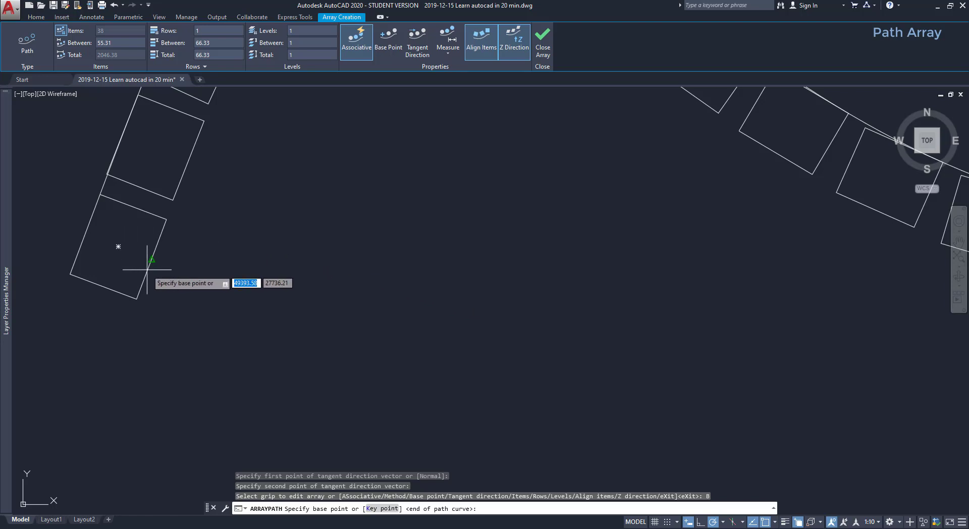
pyautogui.moveTo(133, 259)
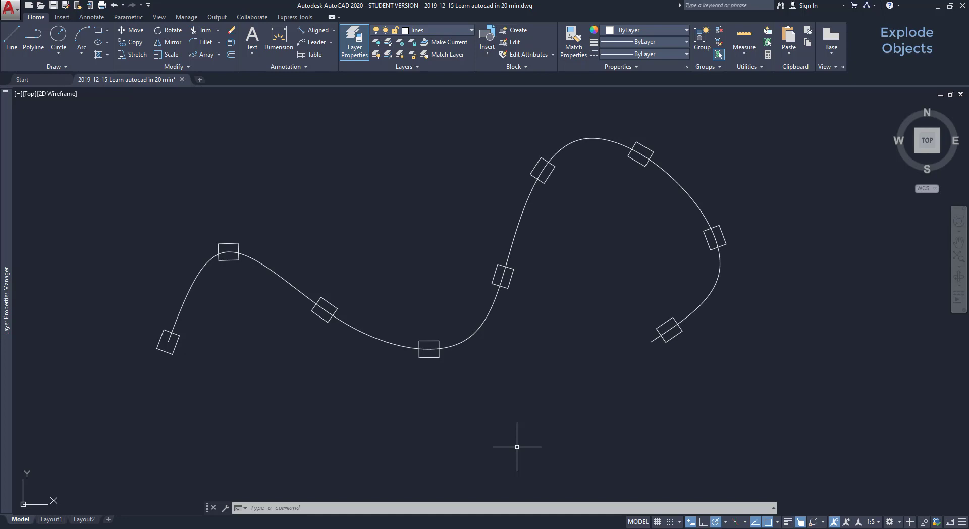
pyautogui.moveTo(462, 395)
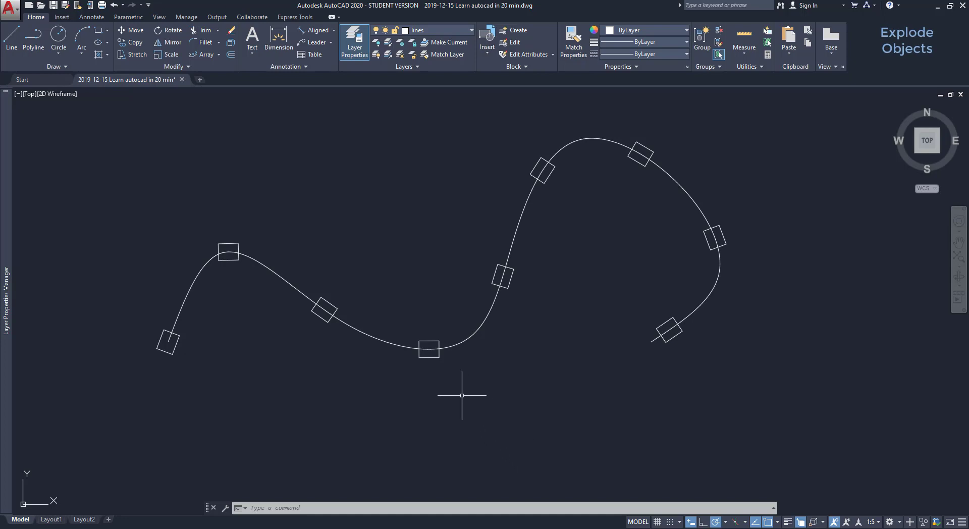
pyautogui.moveTo(430, 350)
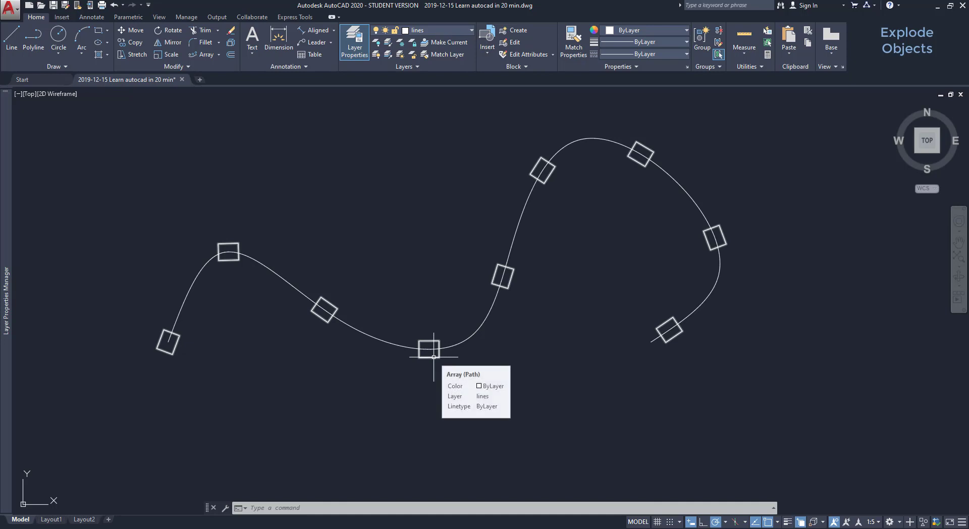
pyautogui.click(428, 350)
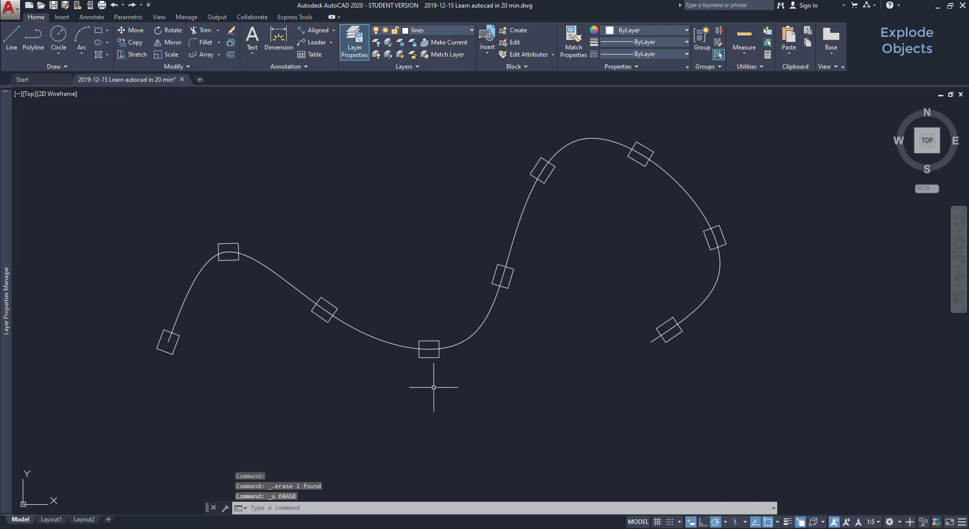
pyautogui.moveTo(462, 382)
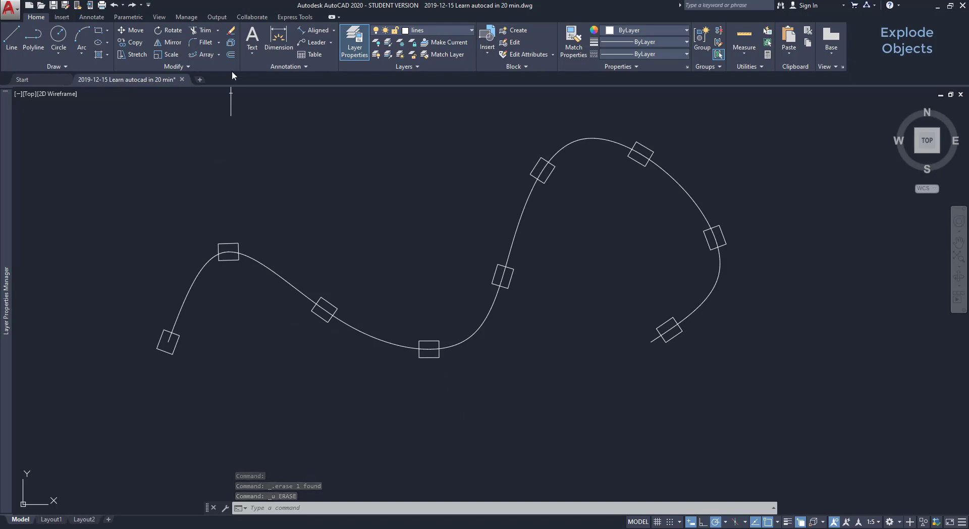
pyautogui.moveTo(231, 41)
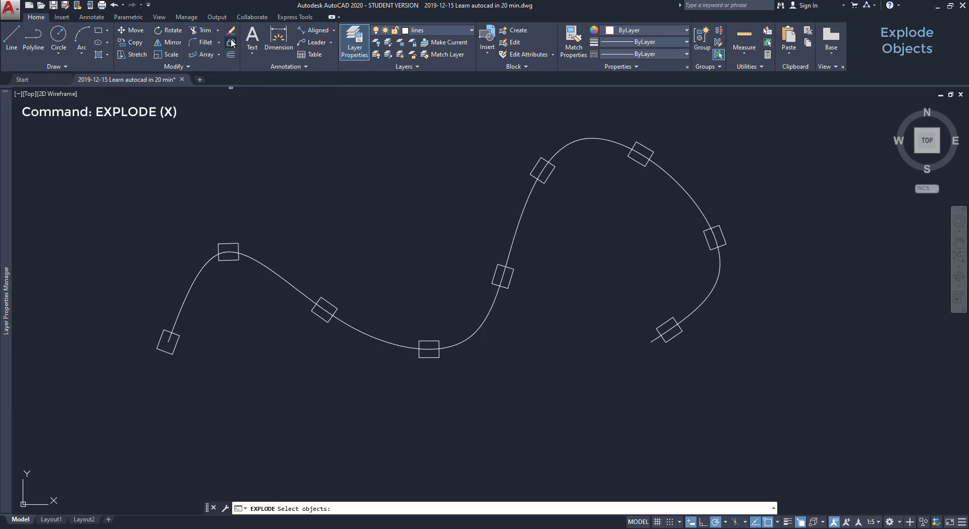
pyautogui.moveTo(327, 309)
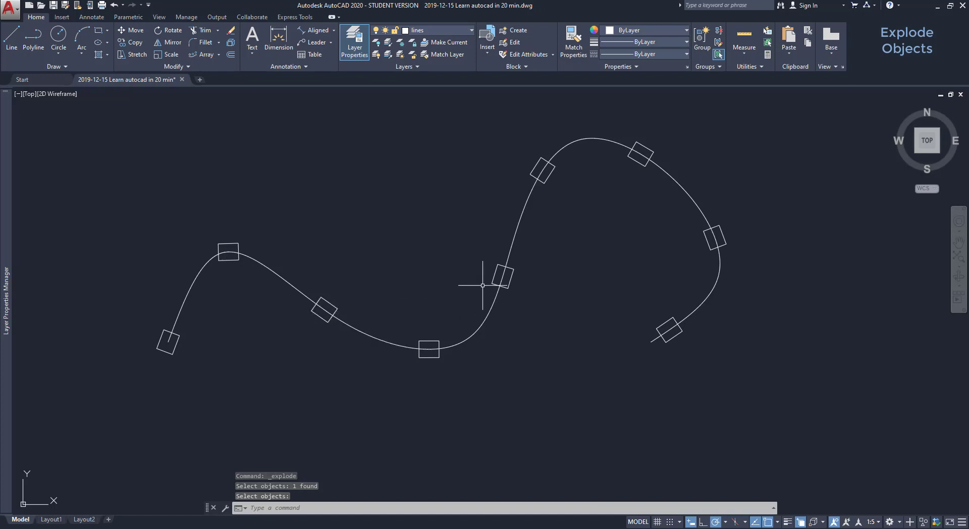
pyautogui.moveTo(501, 275)
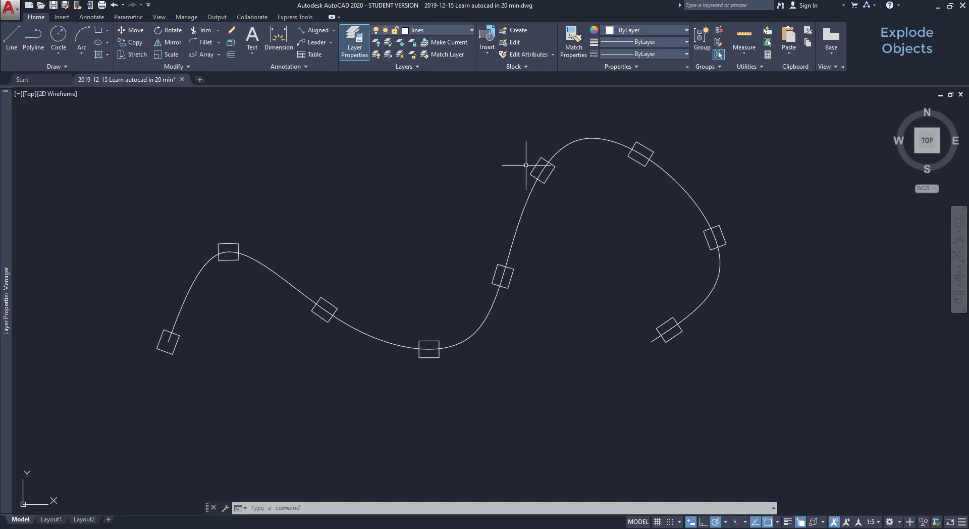
pyautogui.moveTo(420, 185)
pyautogui.write('EXPLODE')
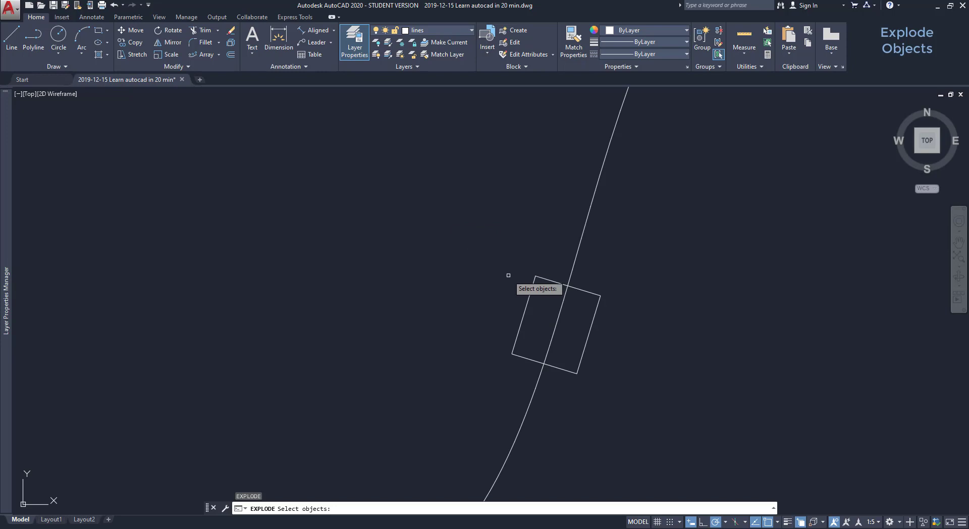
# Pick one rectangle from the exploded path array.
pyautogui.click(556, 328)
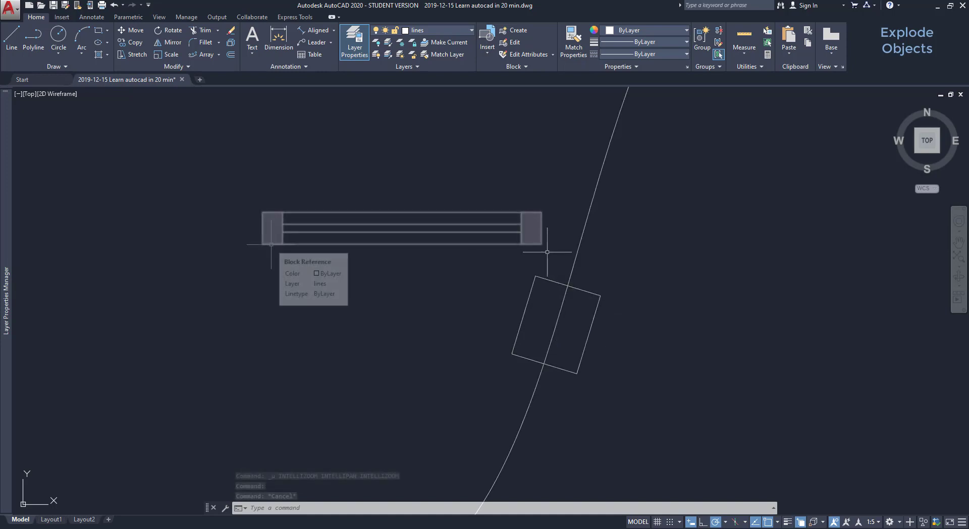
# Explode the hatched bar block with X, then delete the selected hatch line.
pyautogui.write('X')
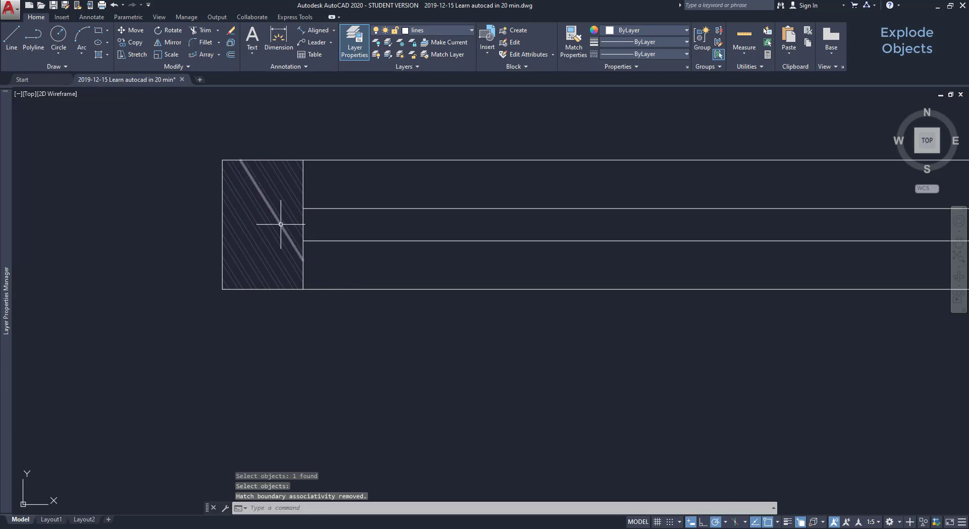
pyautogui.moveTo(289, 215)
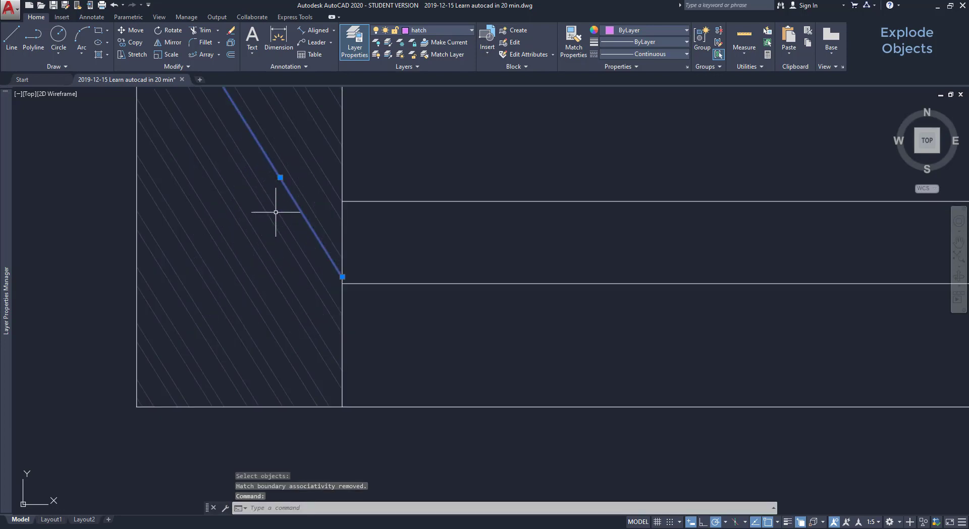
pyautogui.press('Delete')
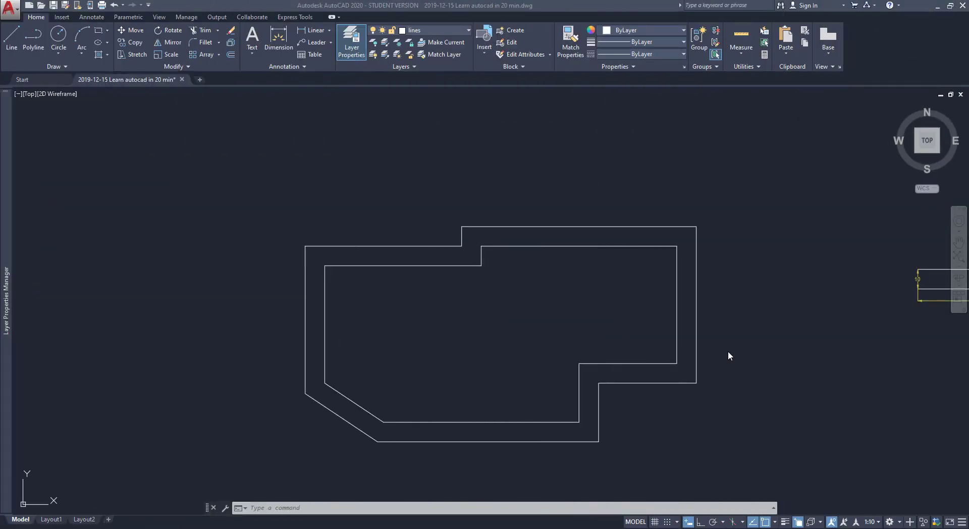
pyautogui.moveTo(743, 66)
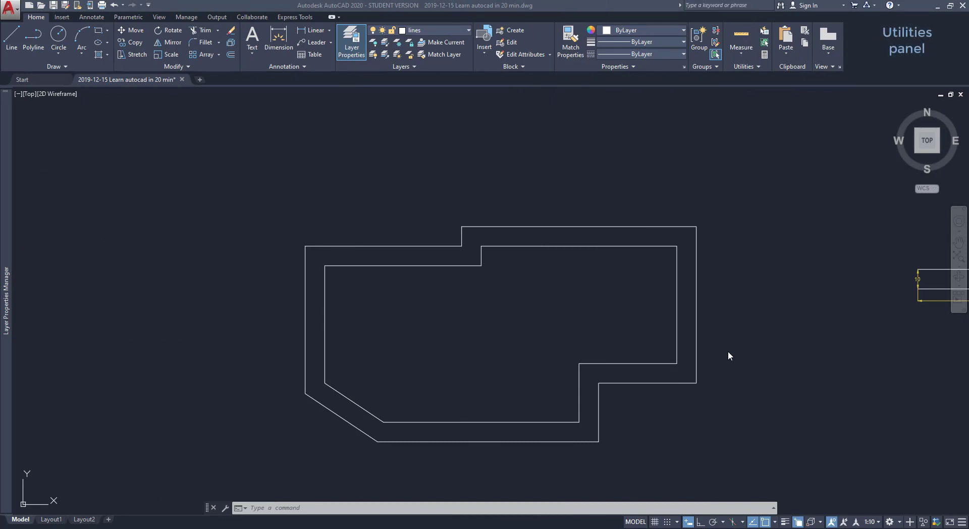
pyautogui.moveTo(764, 211)
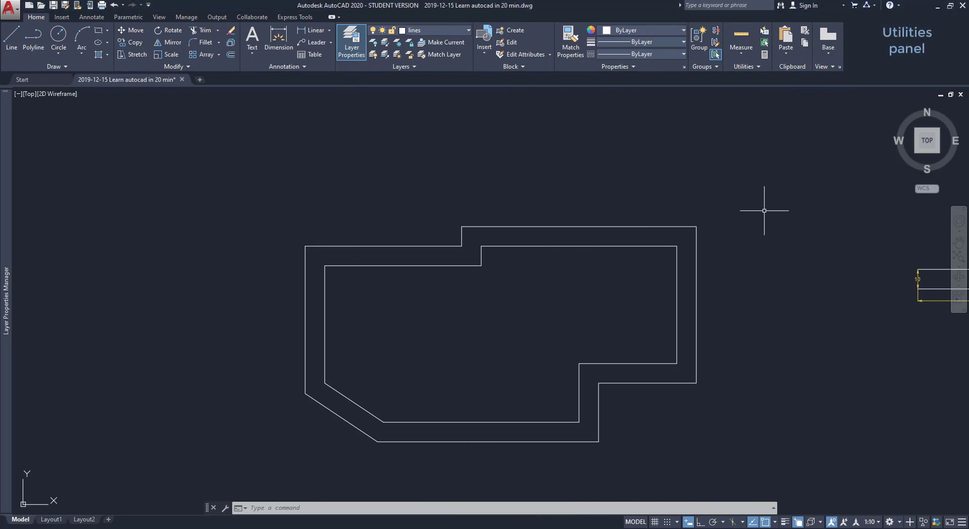
# Start Quick measure from the Measure dropdown to read the circles (100 and 15).
pyautogui.click(741, 41)
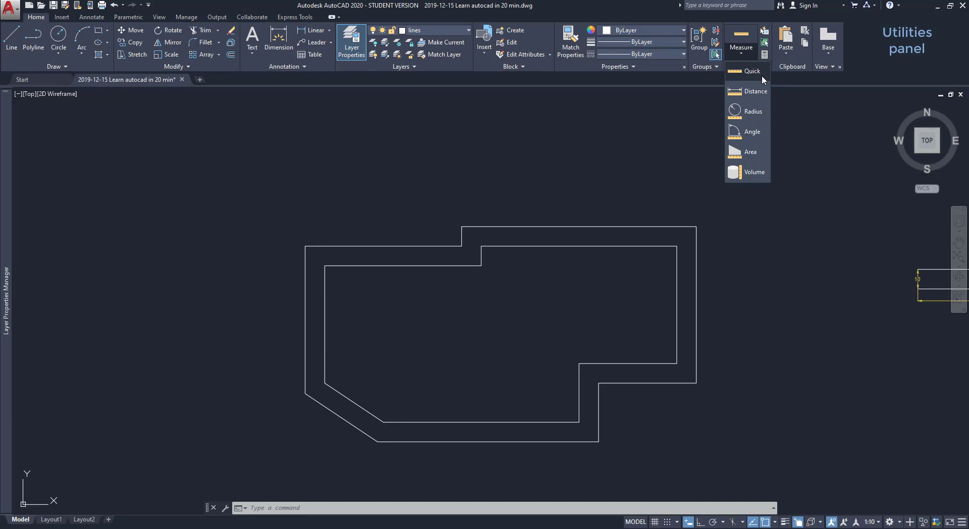
pyautogui.click(752, 71)
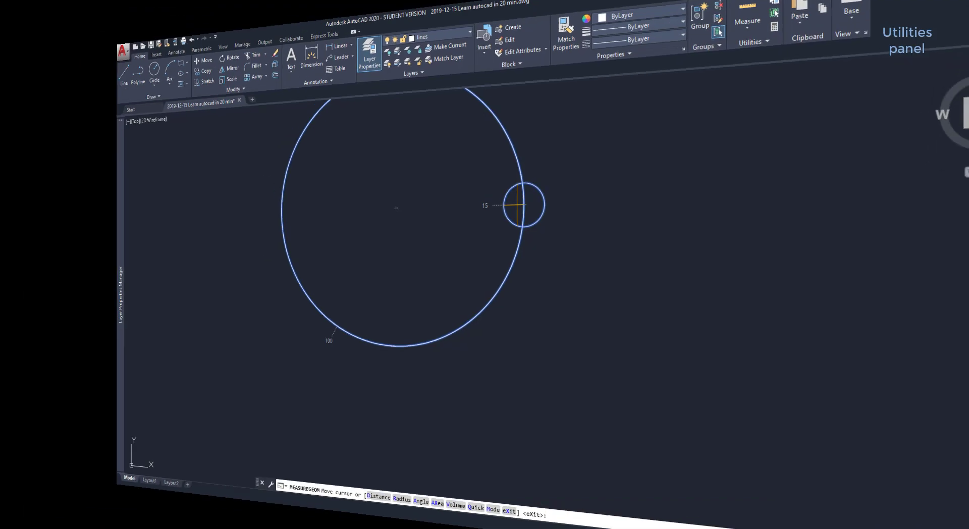
# Measure the distance from the rectangle's top-left corner across the hatched end (50).
pyautogui.press('Escape')
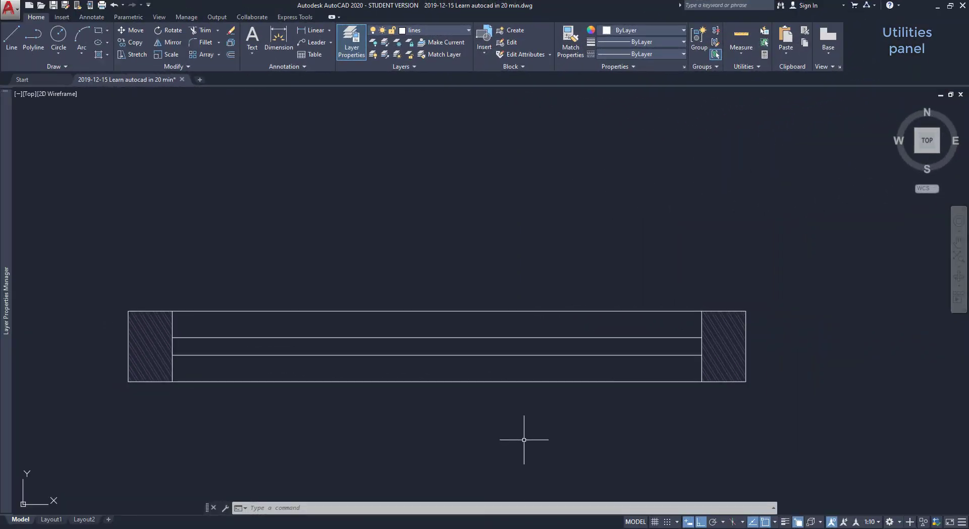
pyautogui.click(740, 46)
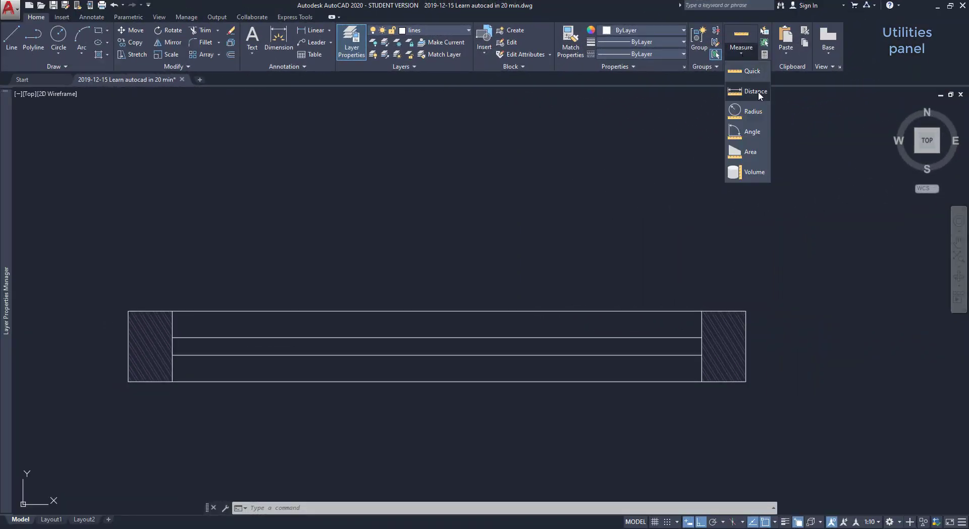
pyautogui.click(755, 91)
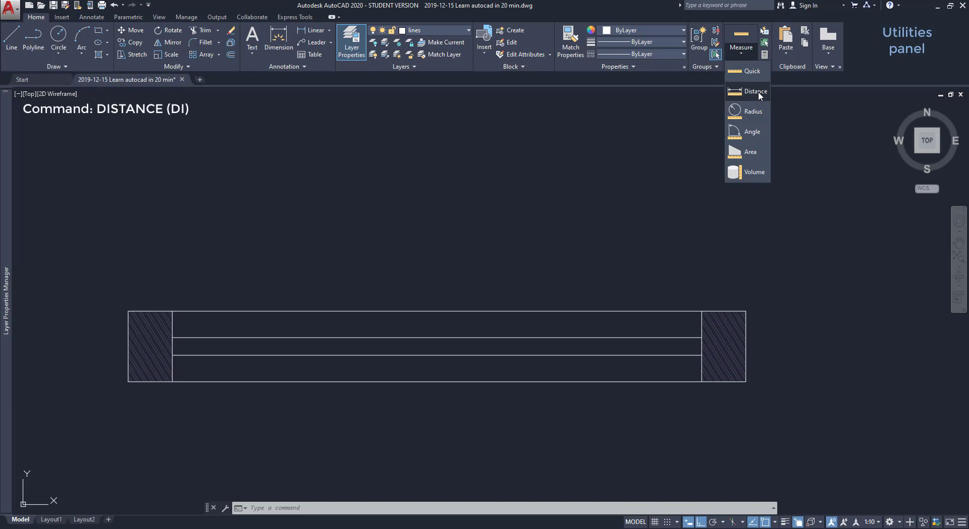
pyautogui.click(754, 90)
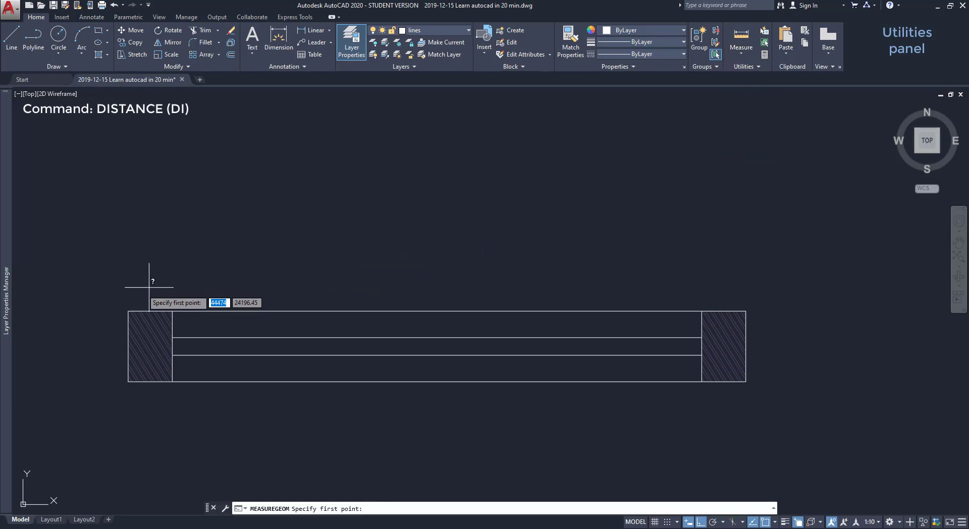
pyautogui.click(149, 299)
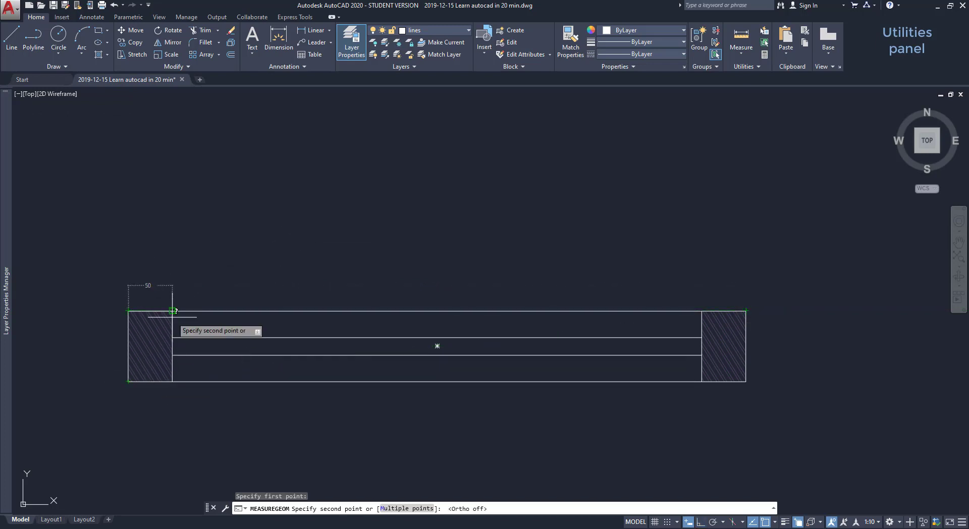
pyautogui.click(740, 37)
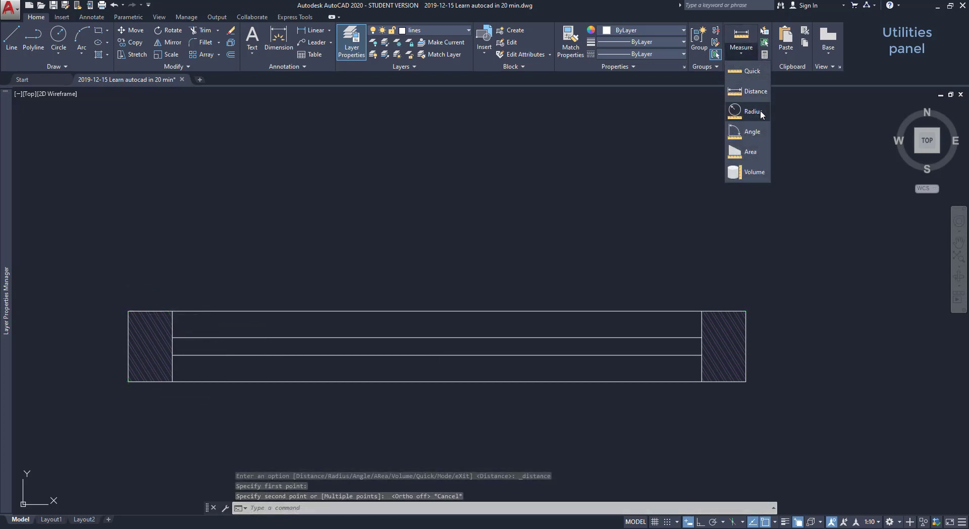
# Measure the large circle's radius: 100, diameter 200.
pyautogui.click(752, 111)
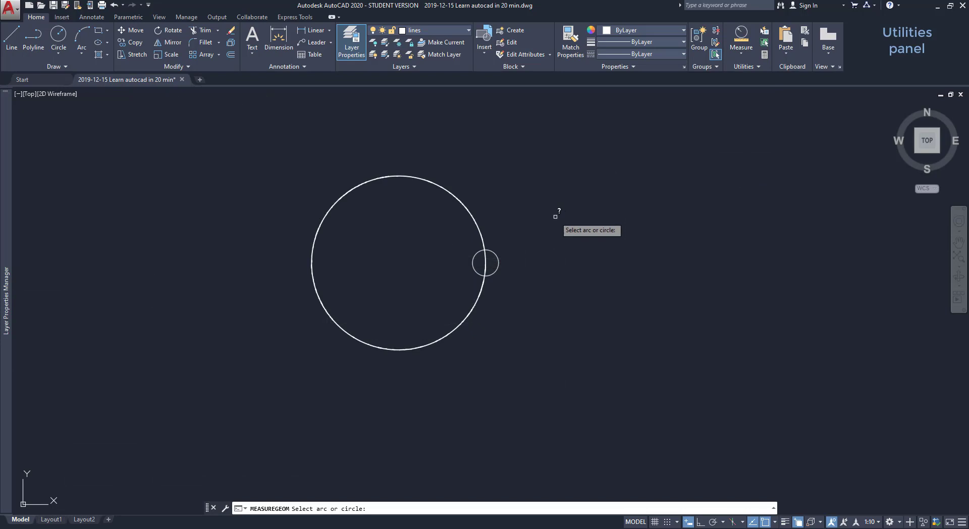
pyautogui.click(485, 263)
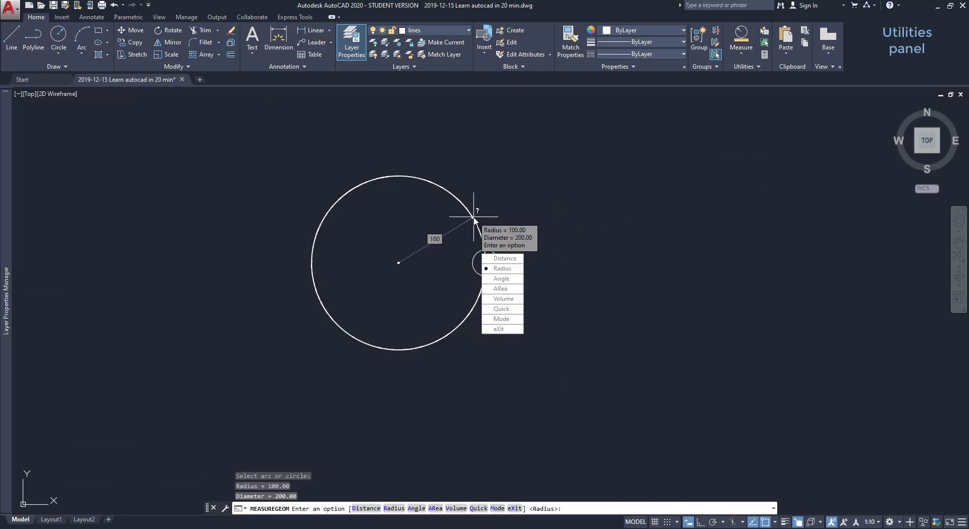
pyautogui.moveTo(485, 198)
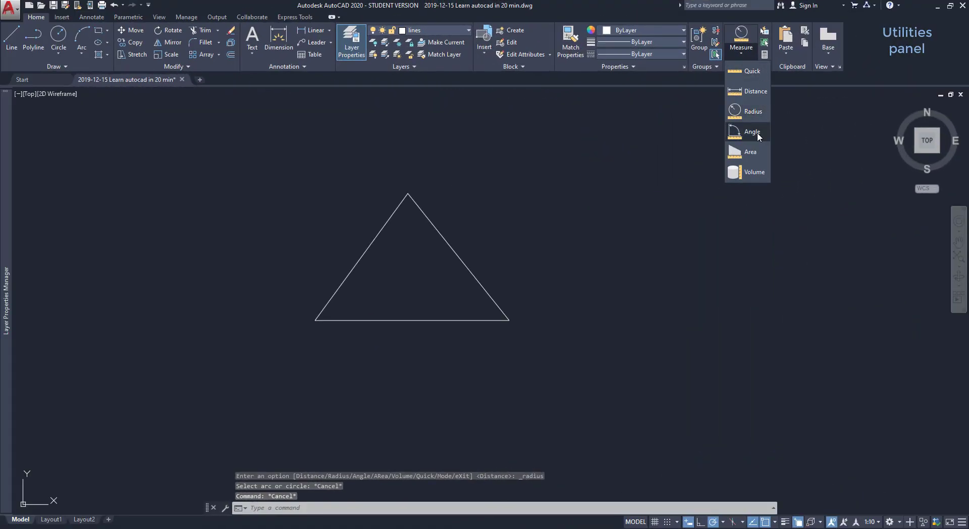
# Measure the triangle's lower-left angle from its left side, reading 54°.
pyautogui.click(752, 132)
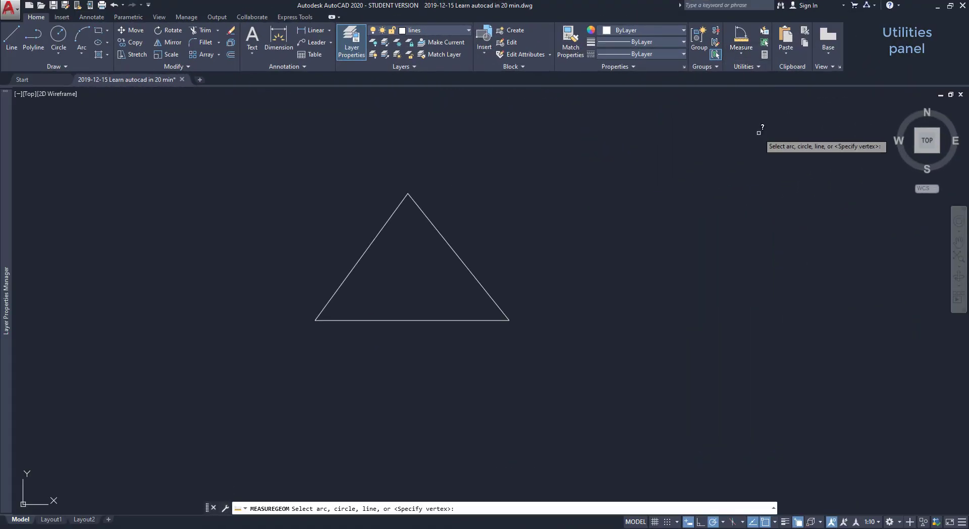
pyautogui.moveTo(371, 243)
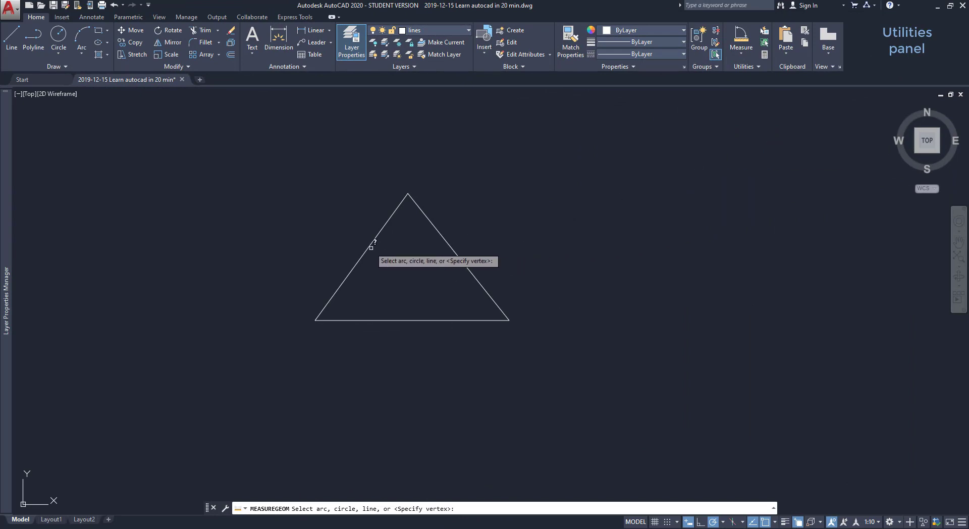
pyautogui.click(371, 241)
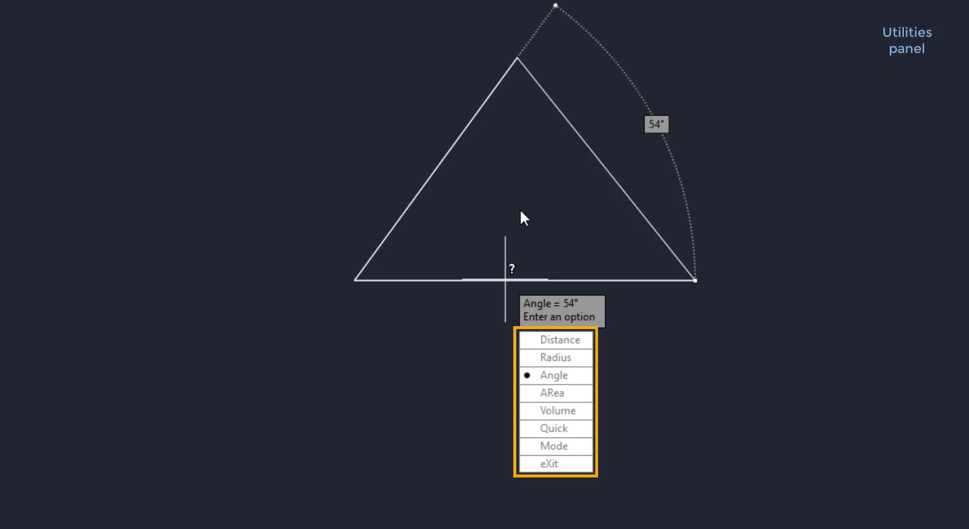
pyautogui.moveTo(569, 410)
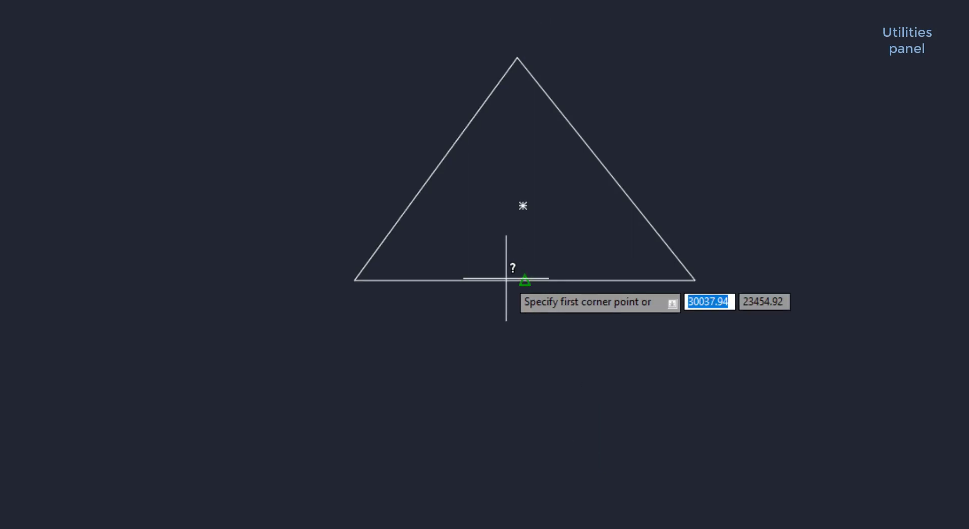
pyautogui.moveTo(355, 280)
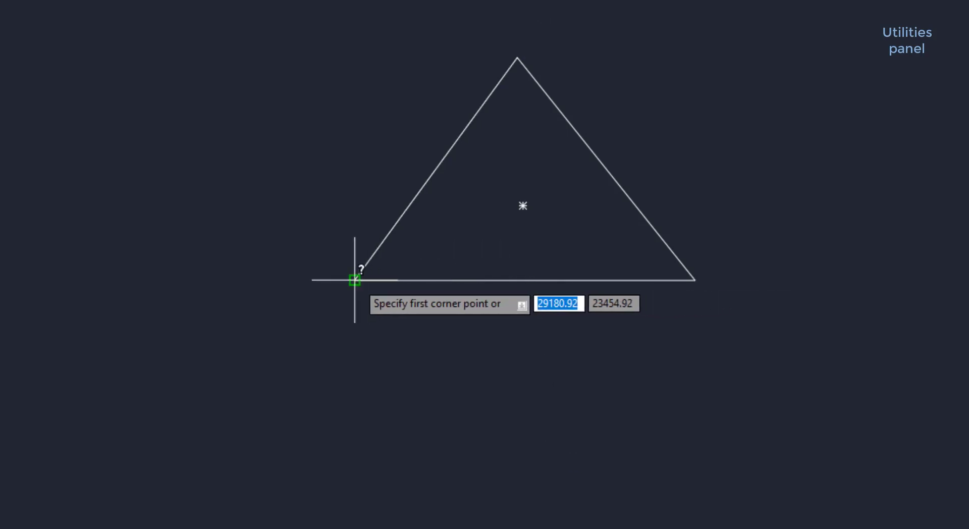
pyautogui.moveTo(691, 280)
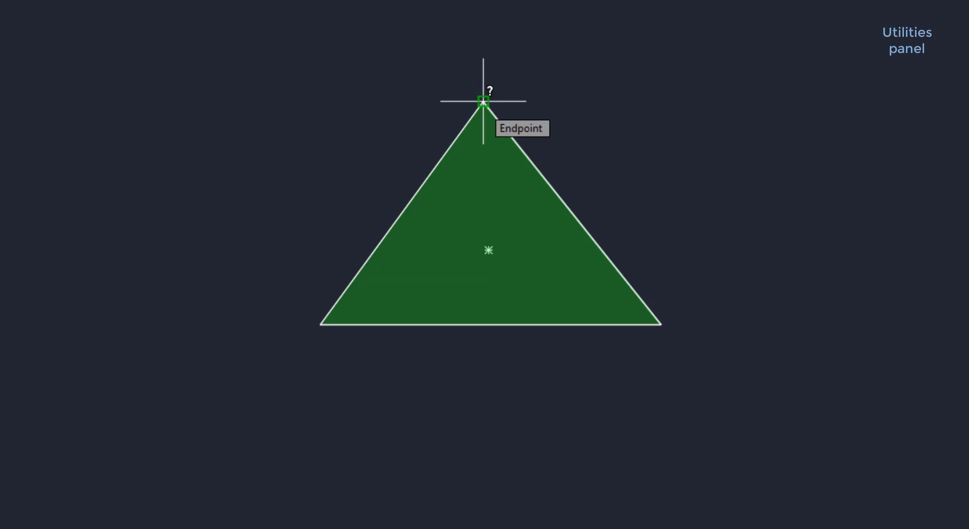
# Pick the triangle's top corner to complete the area measurement.
pyautogui.click(482, 103)
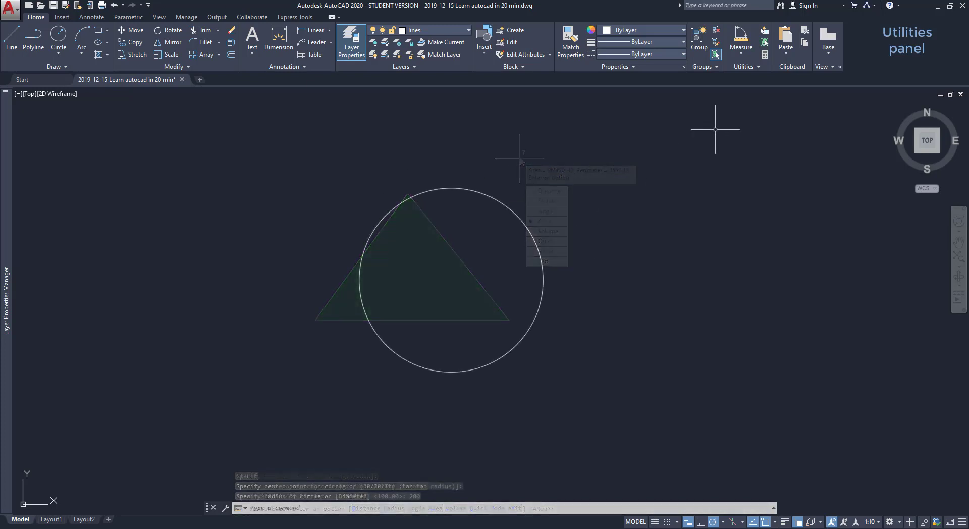
# Measure the circle's area (125663.71) and circumference (1256.64) with Measure Area.
pyautogui.click(740, 46)
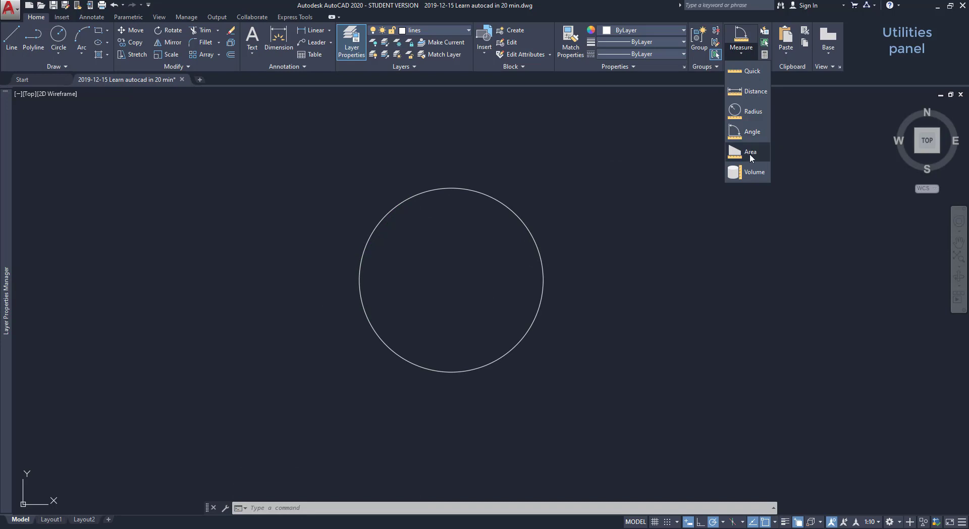
pyautogui.click(751, 152)
pyautogui.write('o')
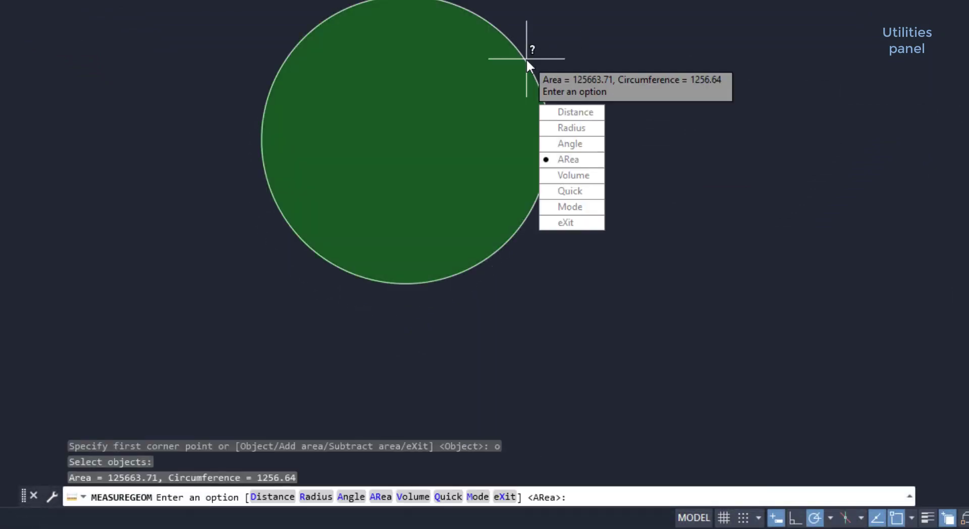
pyautogui.moveTo(575, 24)
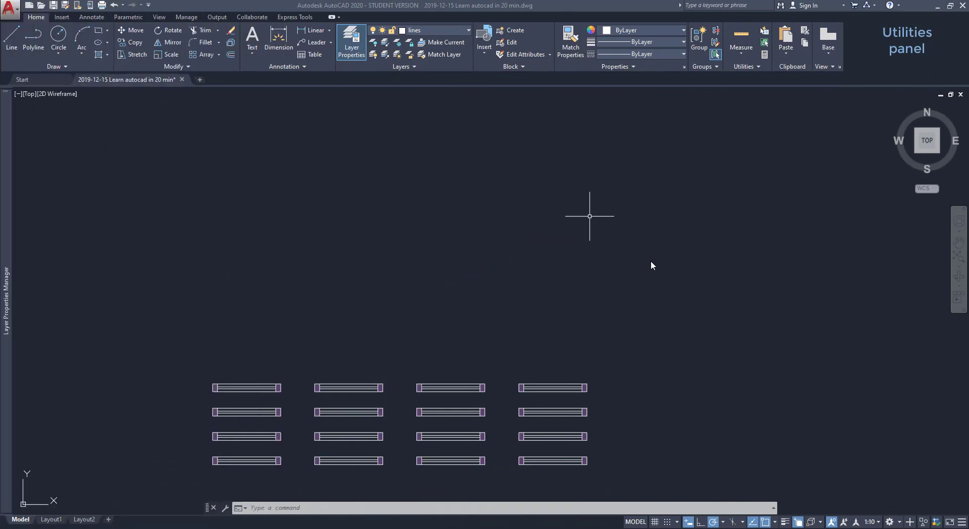
pyautogui.moveTo(649, 254)
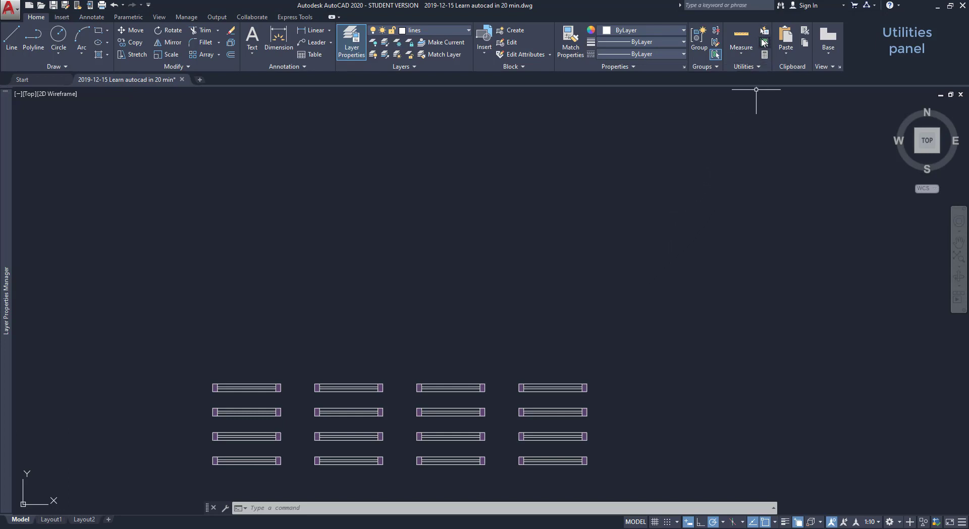
pyautogui.moveTo(764, 31)
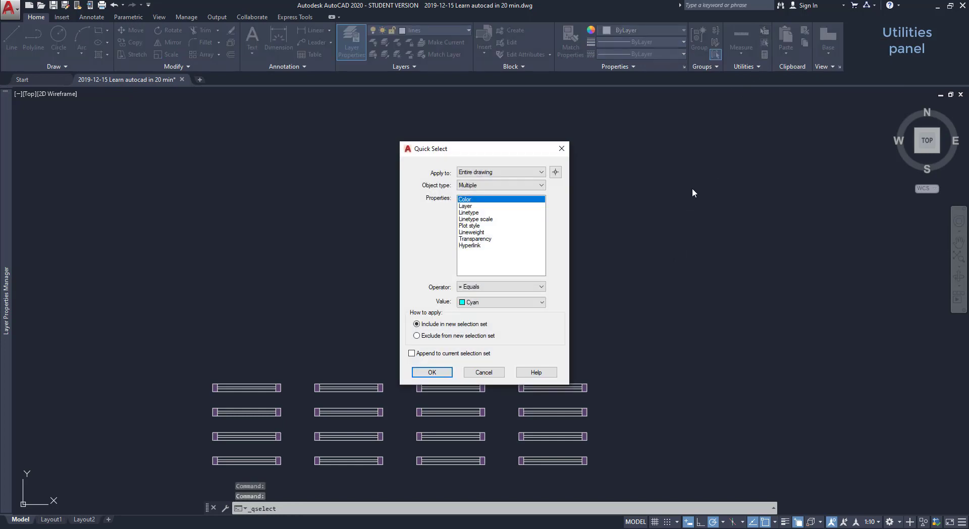
pyautogui.moveTo(676, 204)
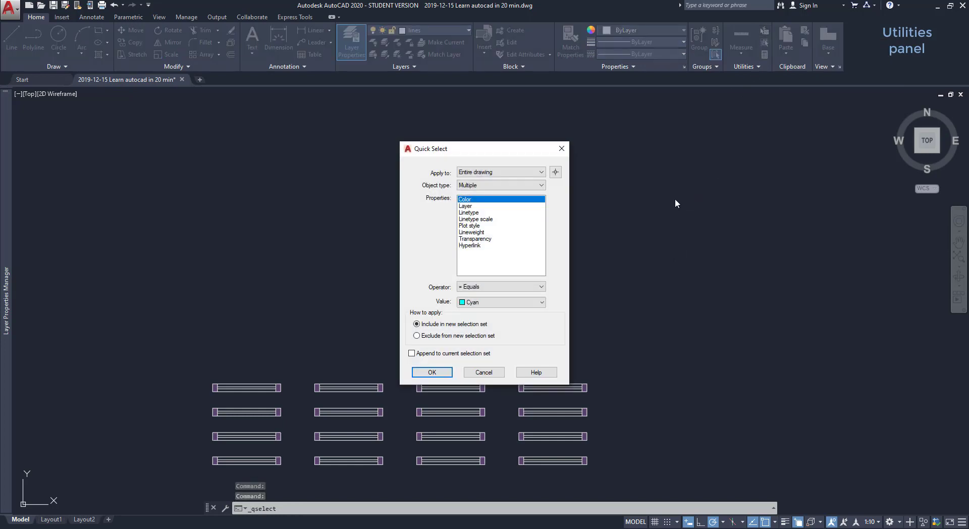
pyautogui.moveTo(540, 180)
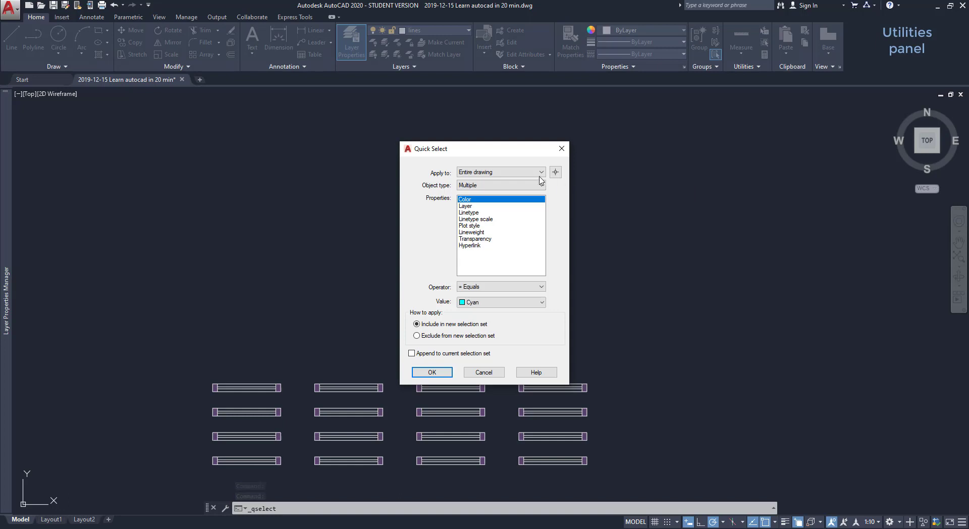
pyautogui.moveTo(569, 200)
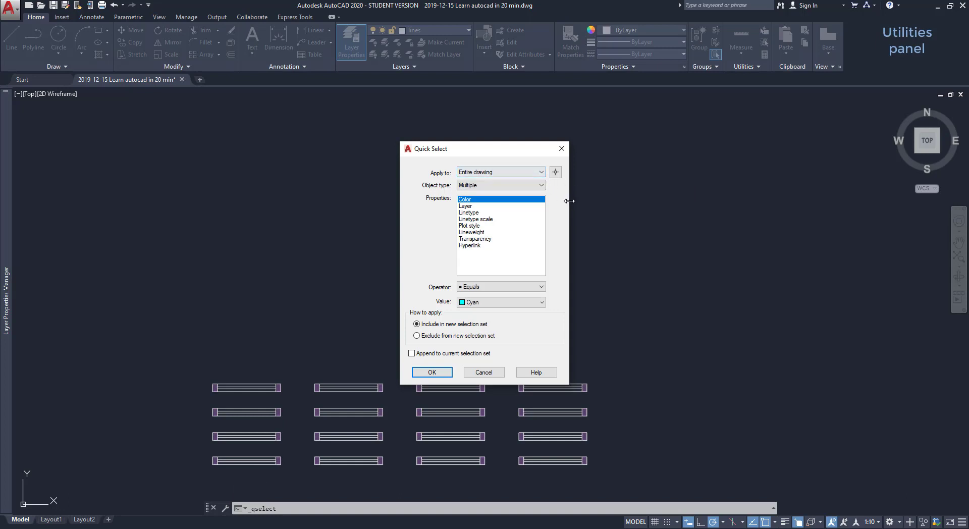
# Quick Select all Cyan-coloured objects across the entire drawing.
pyautogui.click(541, 186)
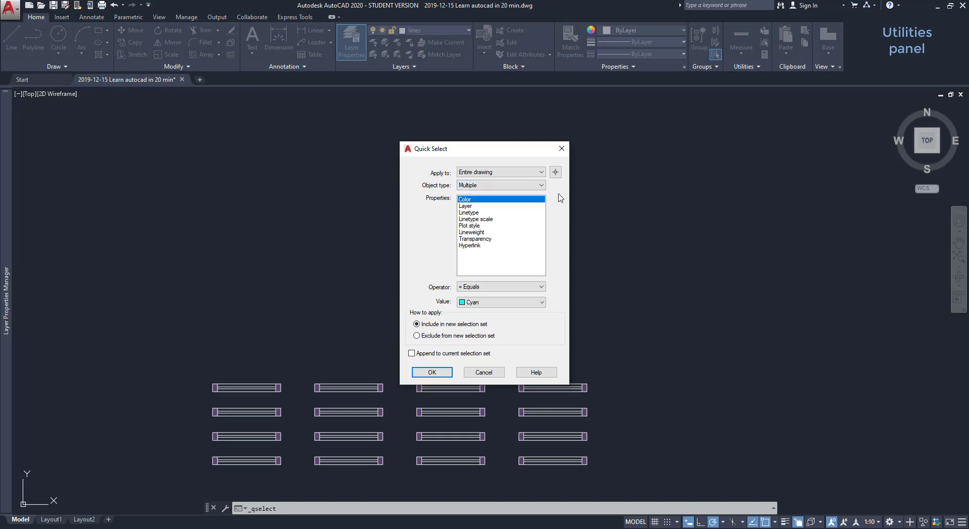
pyautogui.click(432, 371)
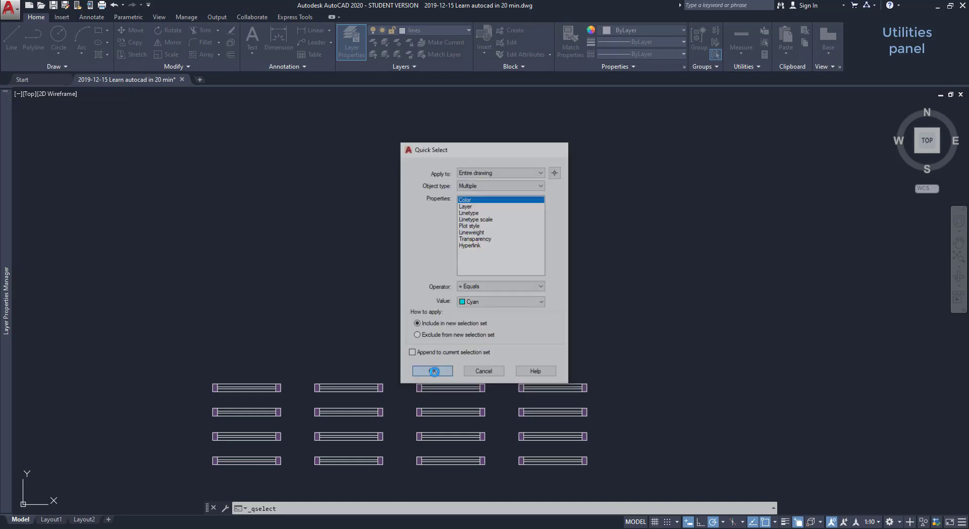
pyautogui.click(433, 371)
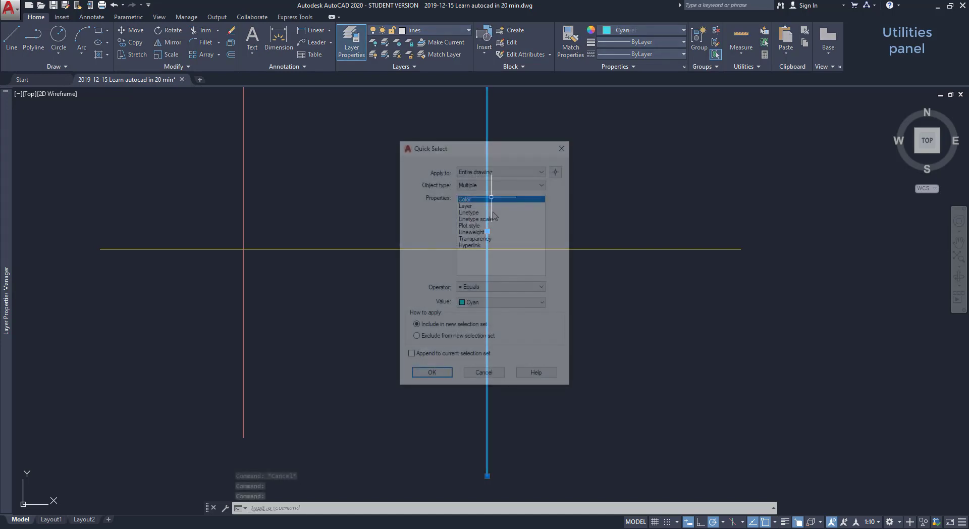
# Quick Select by Layer with value 'hatch', selecting one hatch.
pyautogui.click(465, 206)
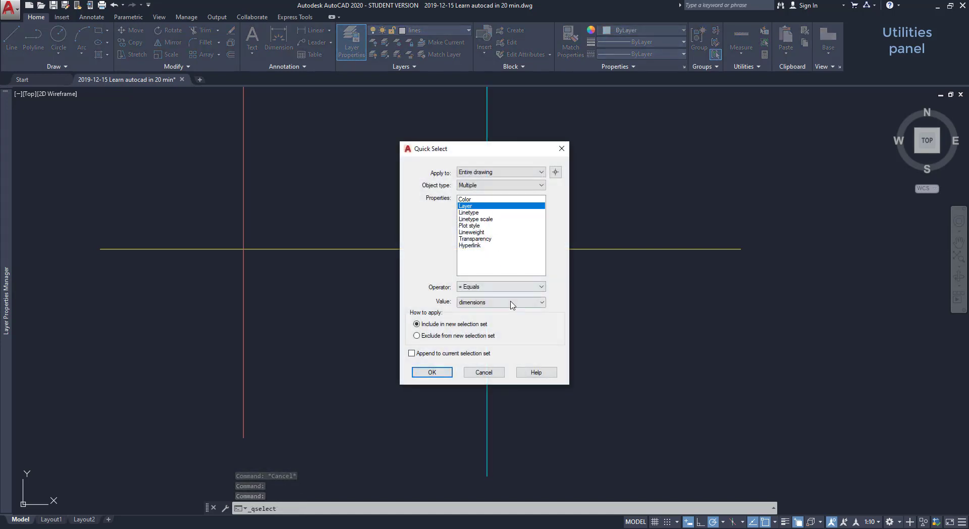
pyautogui.click(542, 302)
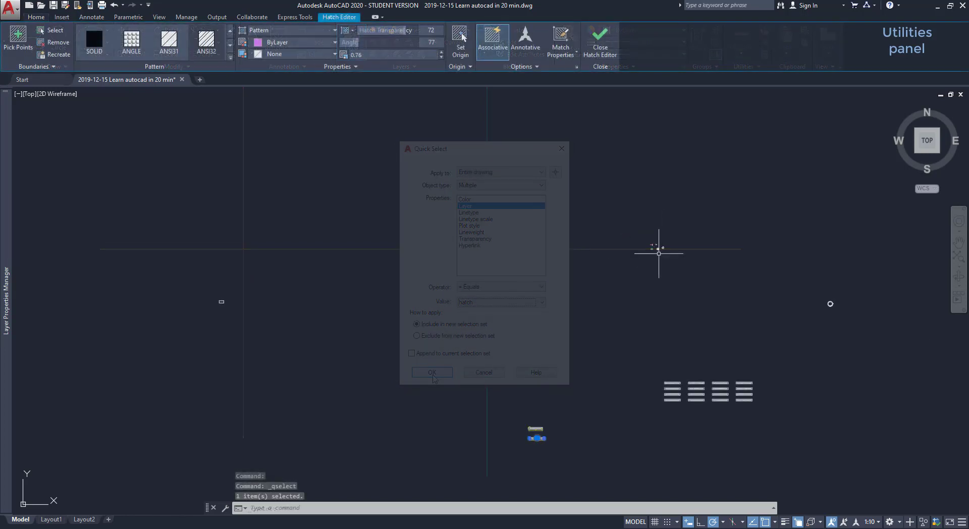
pyautogui.click(431, 372)
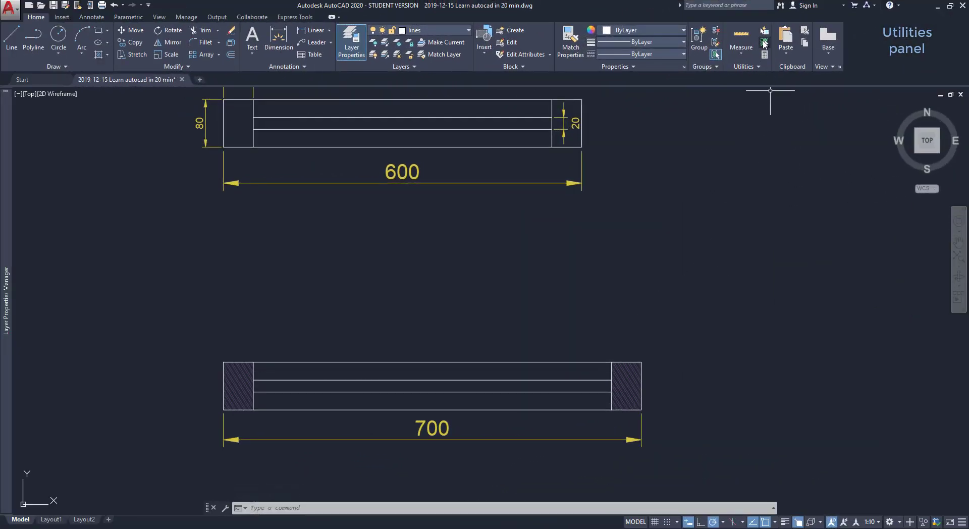
pyautogui.moveTo(763, 38)
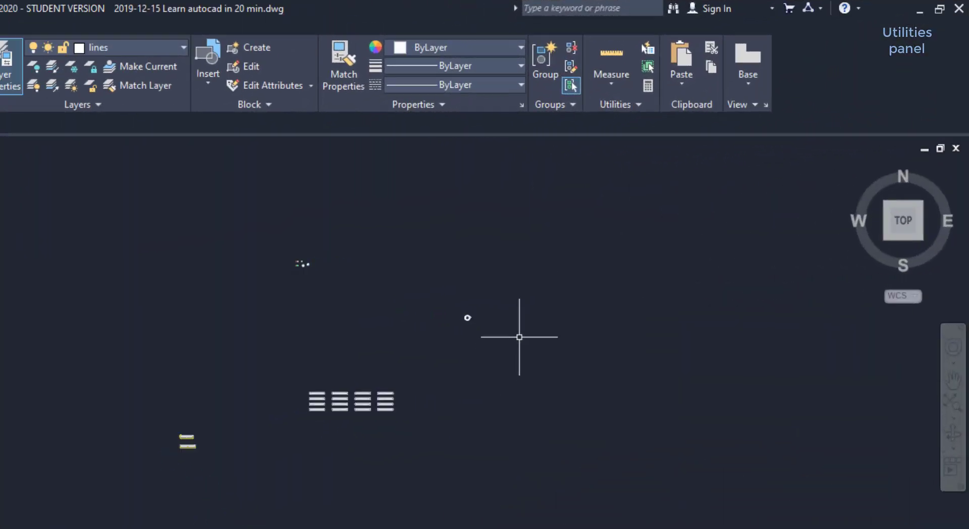
pyautogui.moveTo(647, 86)
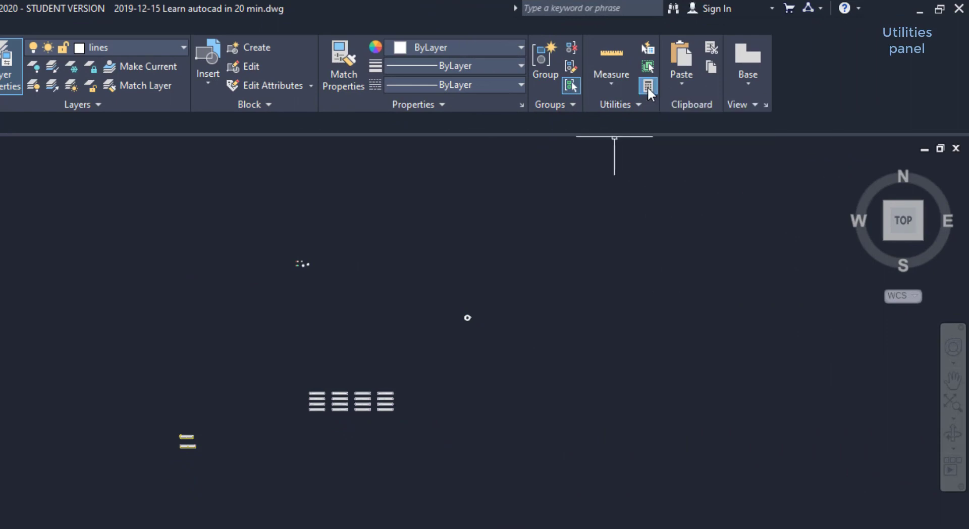
pyautogui.moveTo(645, 104)
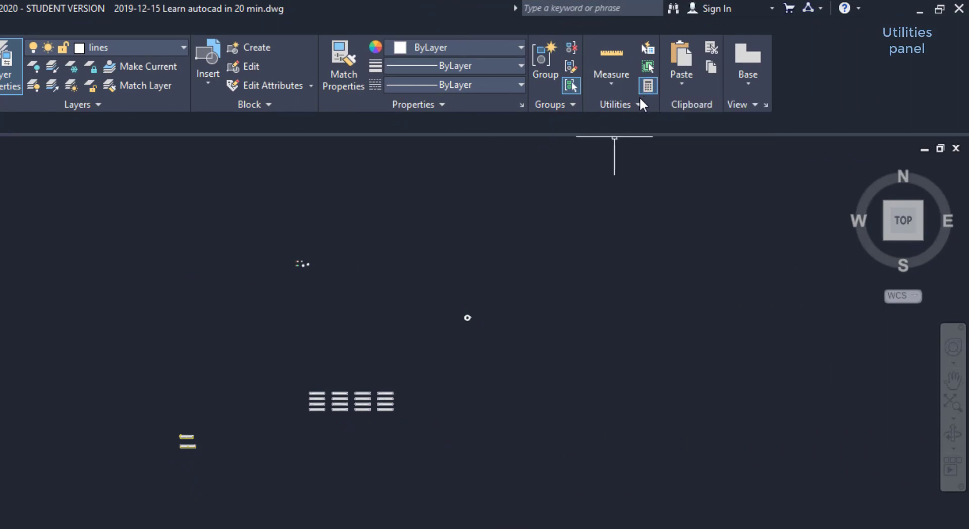